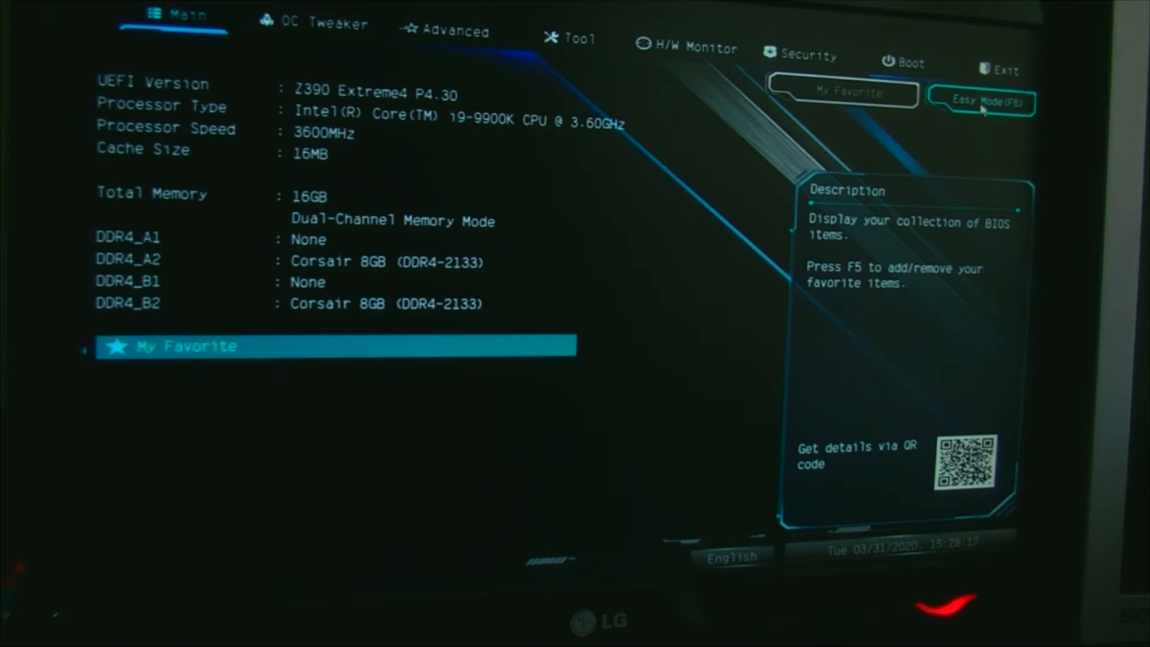
Switch to the OC Tweaker page listing the saved user profiles
{"action": "left_click", "coordinate": [323, 24]}
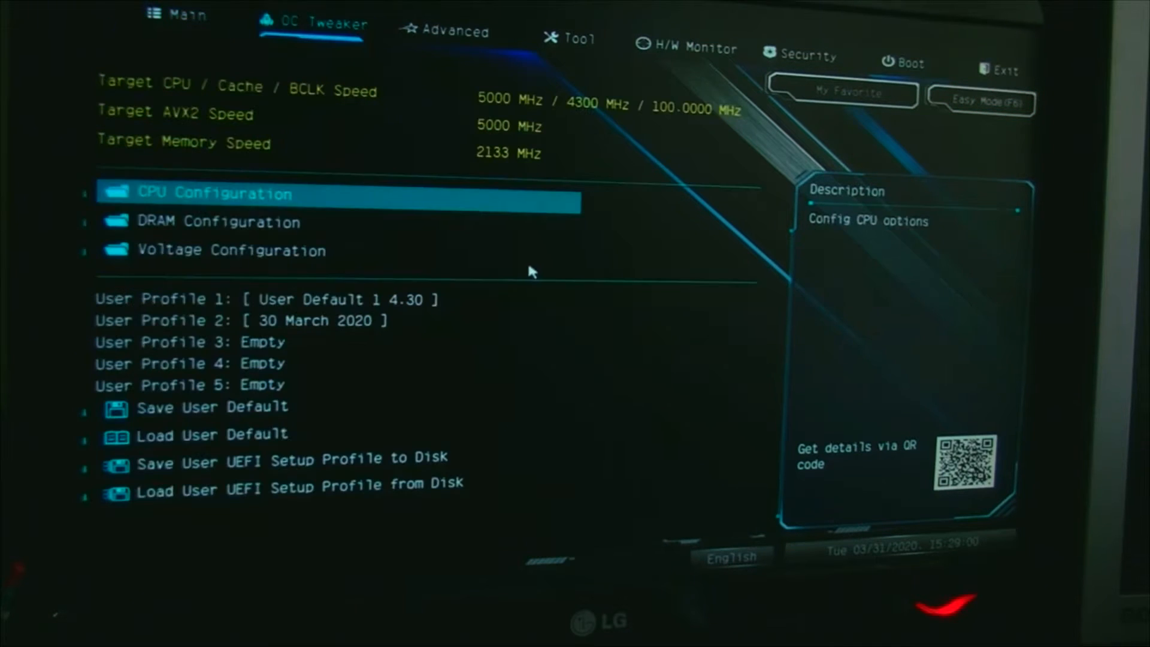
{"action": "mouse_move", "coordinate": [522, 271]}
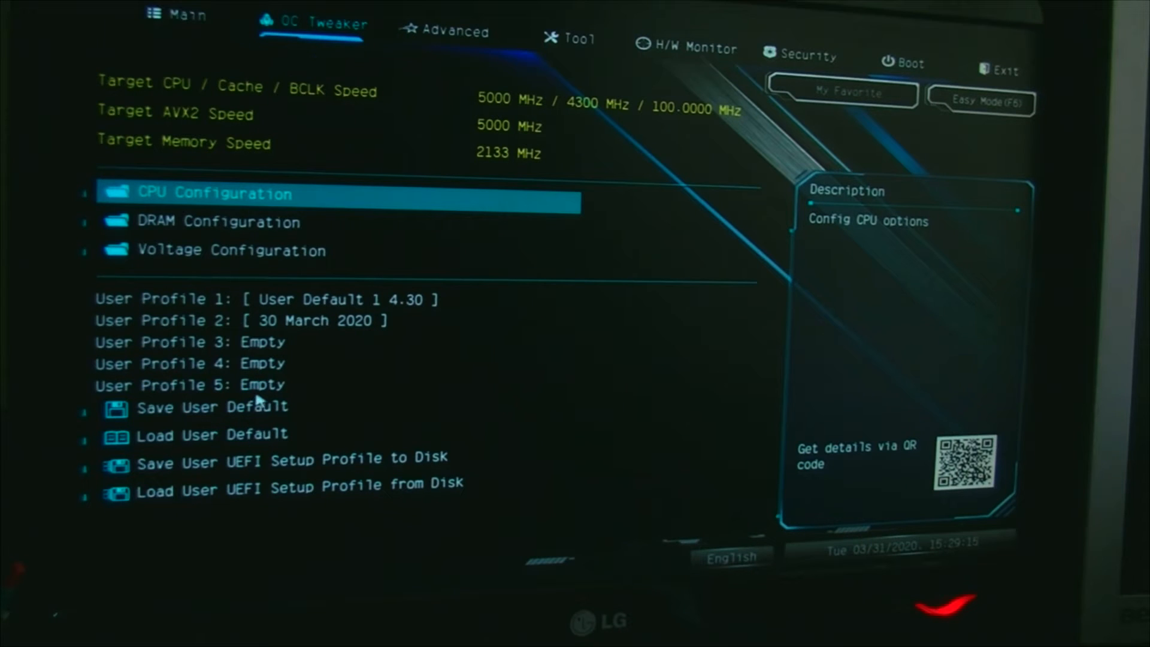
{"action": "mouse_move", "coordinate": [300, 328]}
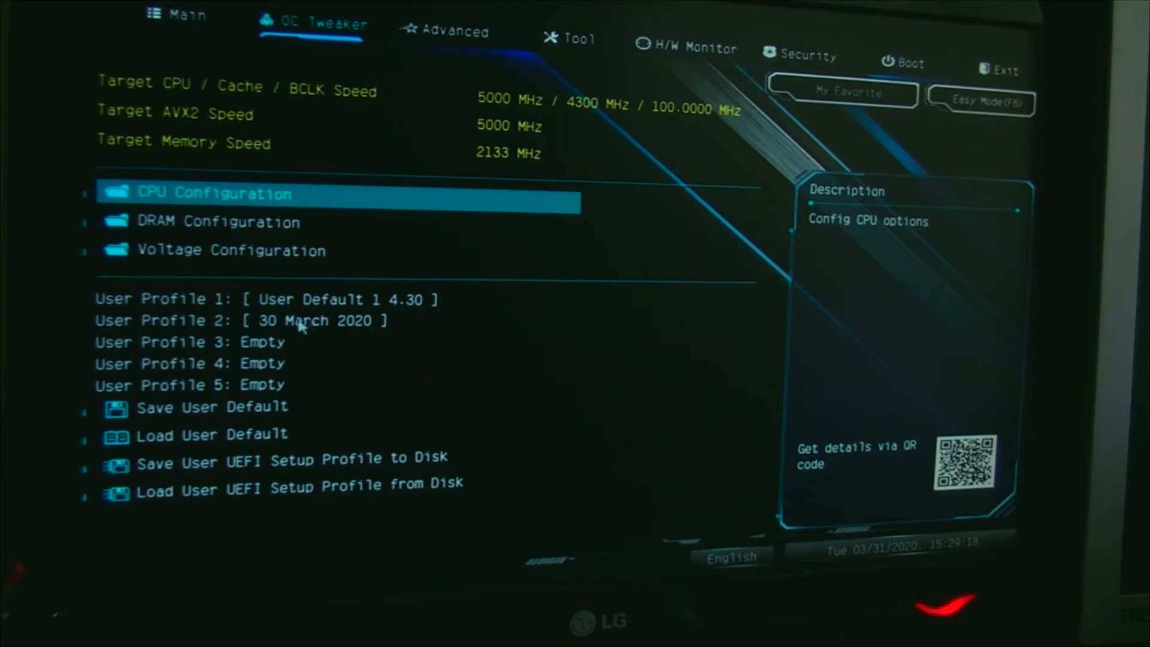
{"action": "mouse_move", "coordinate": [208, 412]}
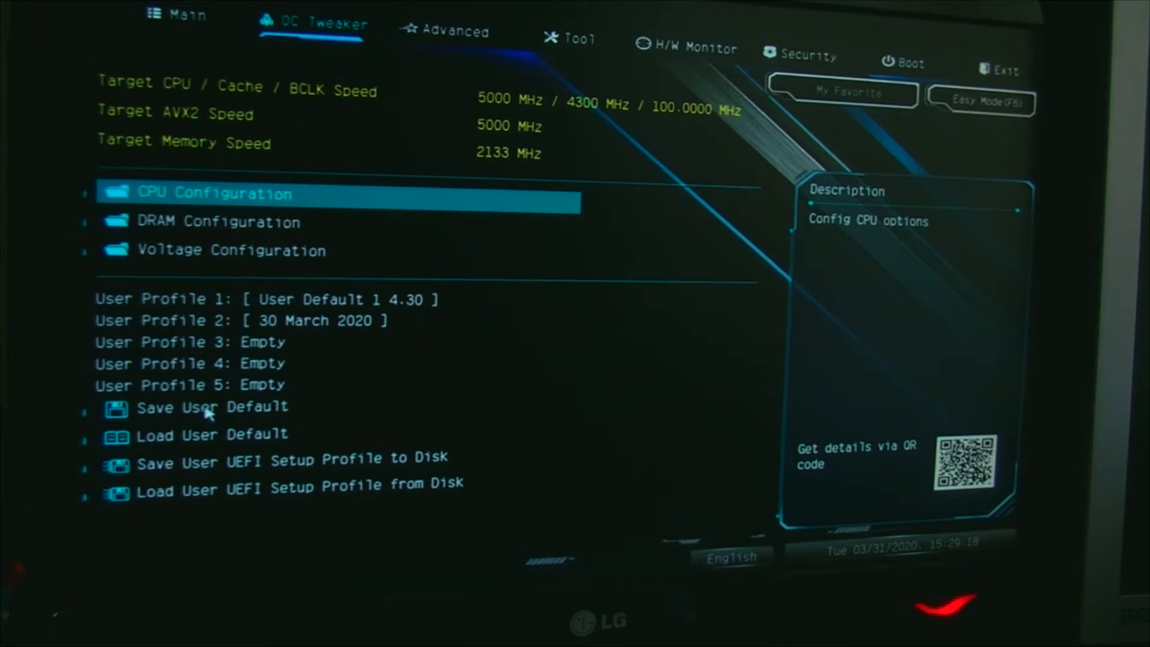
{"action": "left_click", "coordinate": [213, 408]}
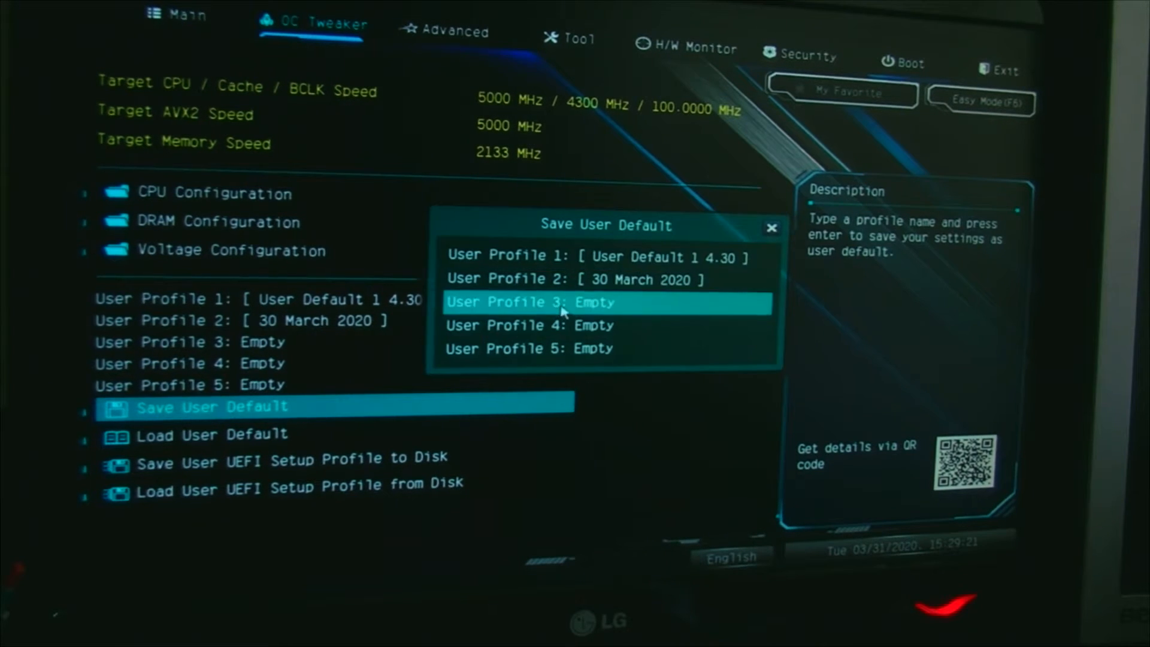
{"action": "mouse_move", "coordinate": [570, 310]}
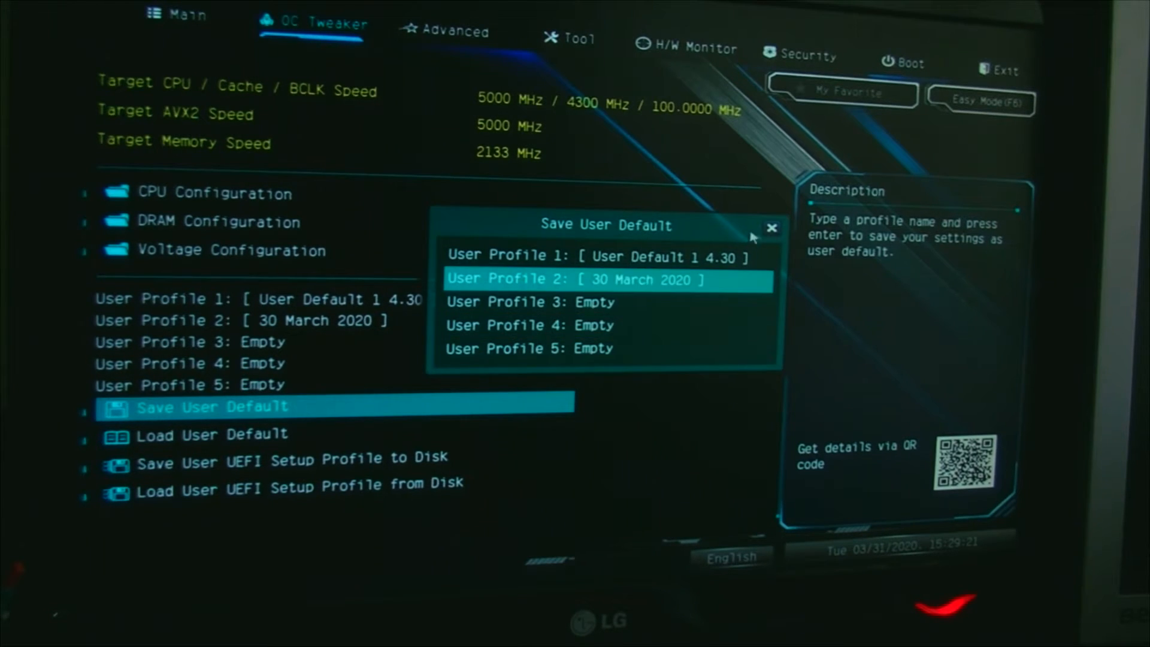
{"action": "left_click", "coordinate": [771, 228]}
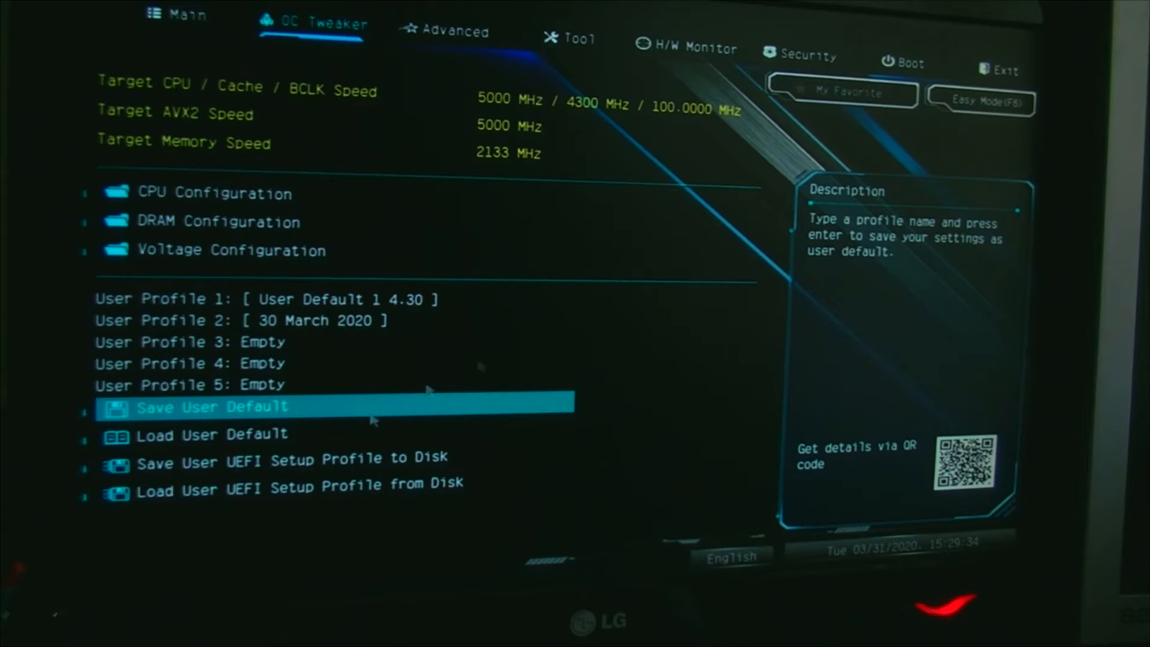
{"action": "mouse_move", "coordinate": [315, 464]}
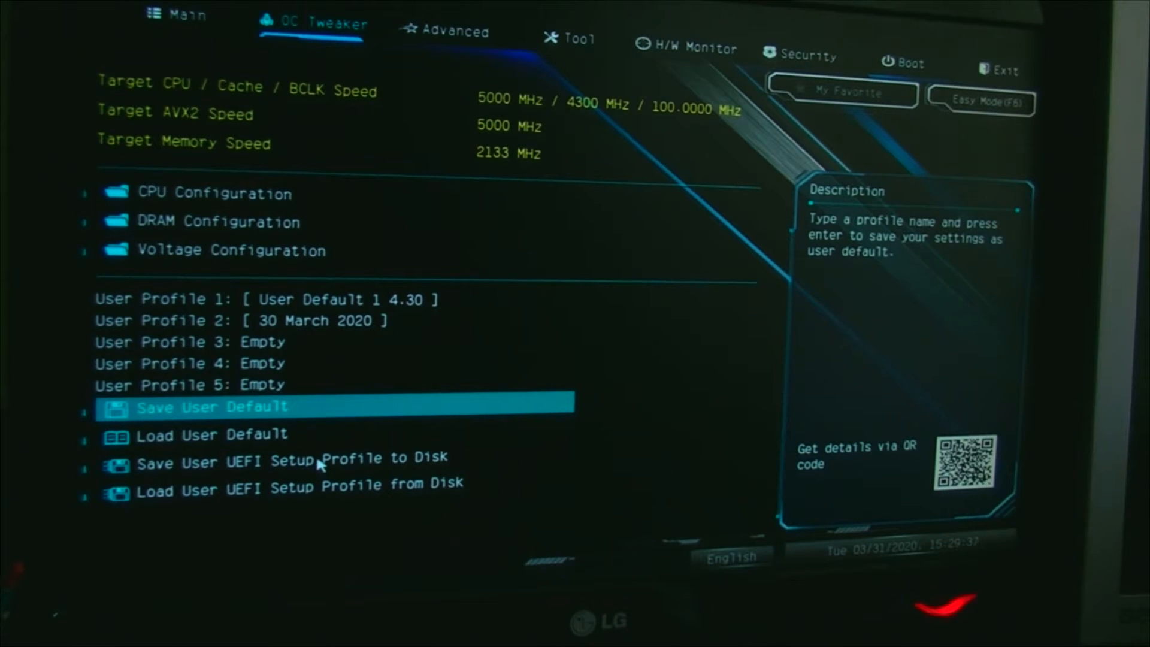
Begin a save-to-disk on the BIWIN SSD with file name '30 March 2020 copy'
{"action": "left_click", "coordinate": [292, 458]}
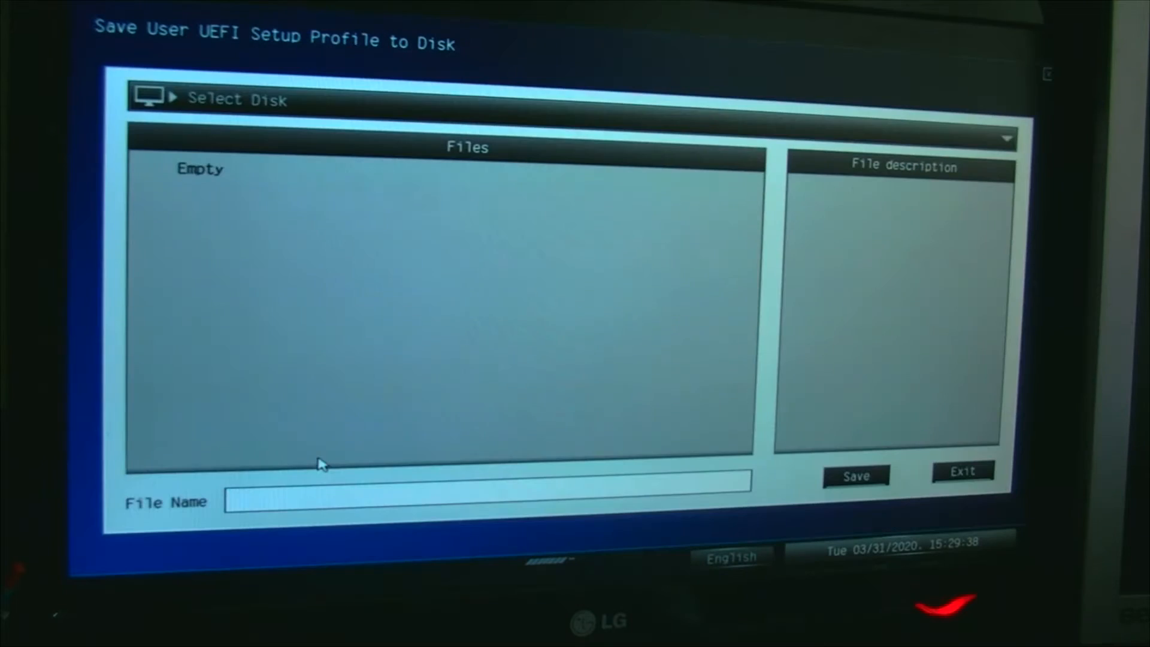
{"action": "mouse_move", "coordinate": [182, 123]}
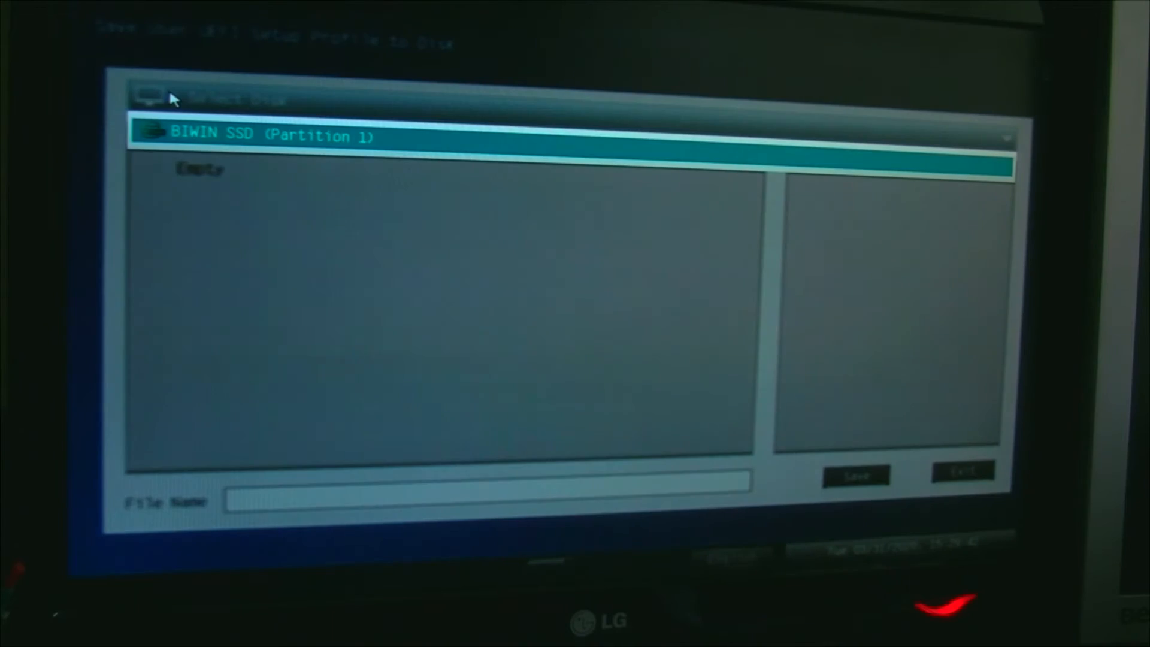
{"action": "mouse_move", "coordinate": [231, 142]}
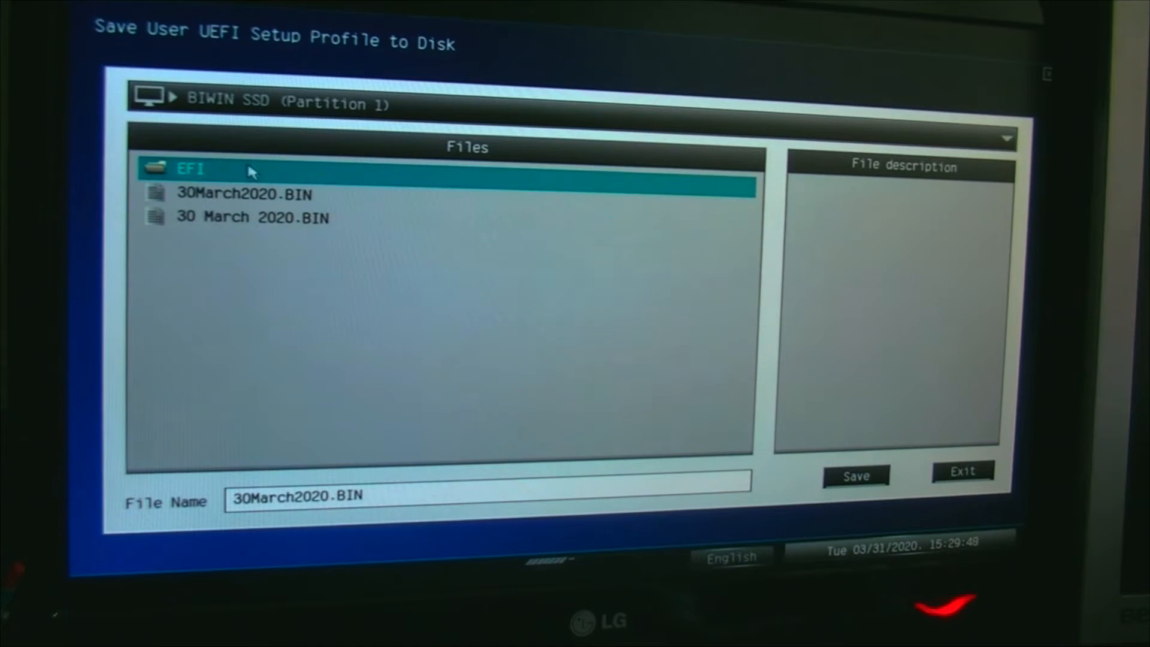
{"action": "left_click", "coordinate": [252, 217]}
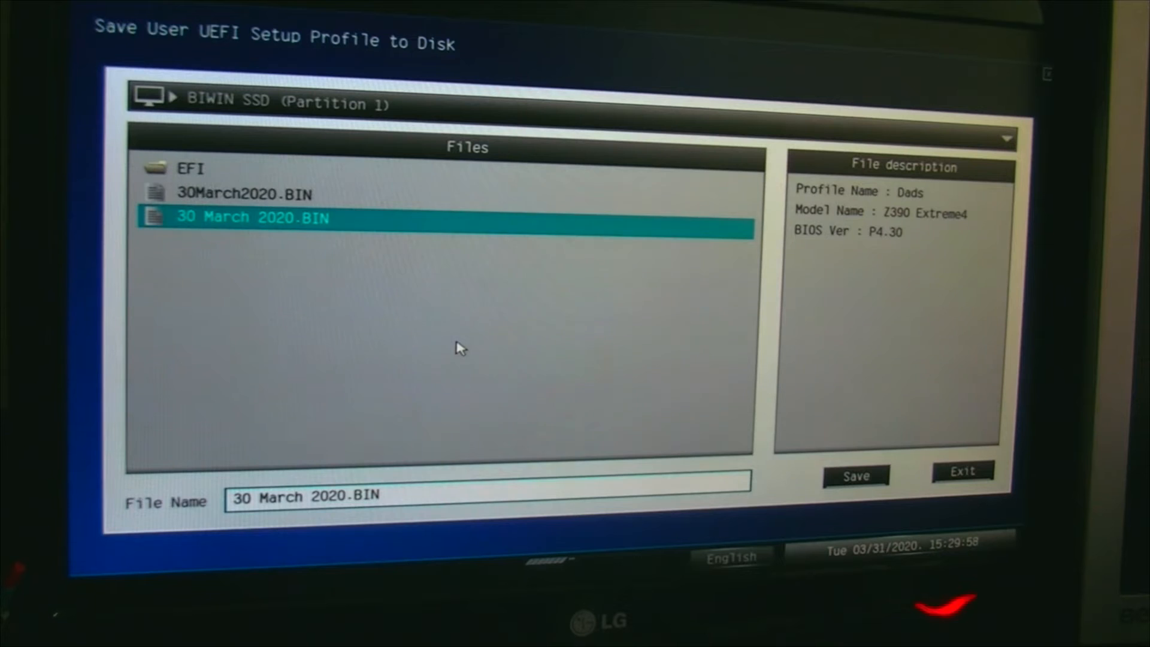
{"action": "key", "text": "BackSpace"}
{"action": "type", "text": " co"}
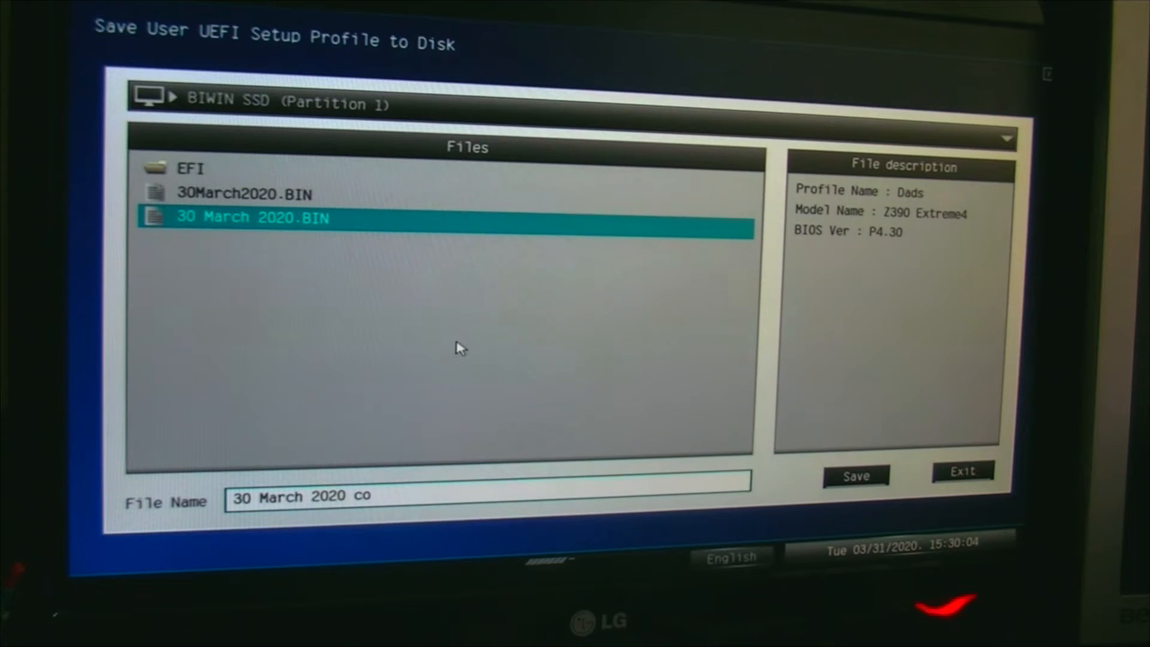
{"action": "type", "text": "py"}
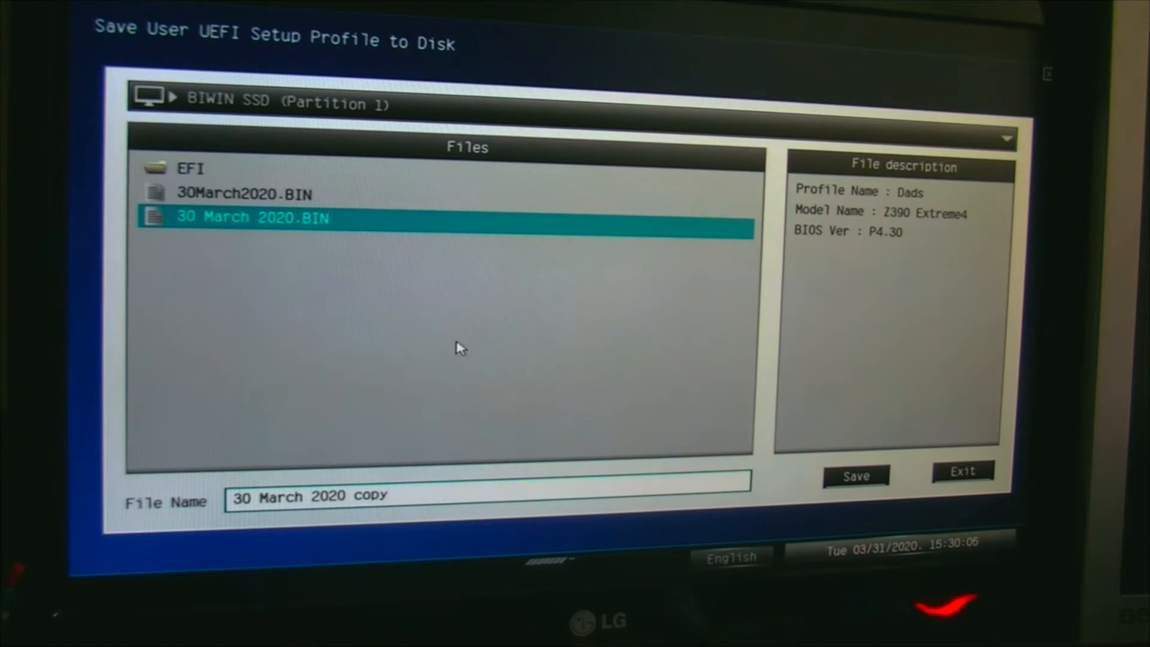
{"action": "left_click", "coordinate": [856, 475]}
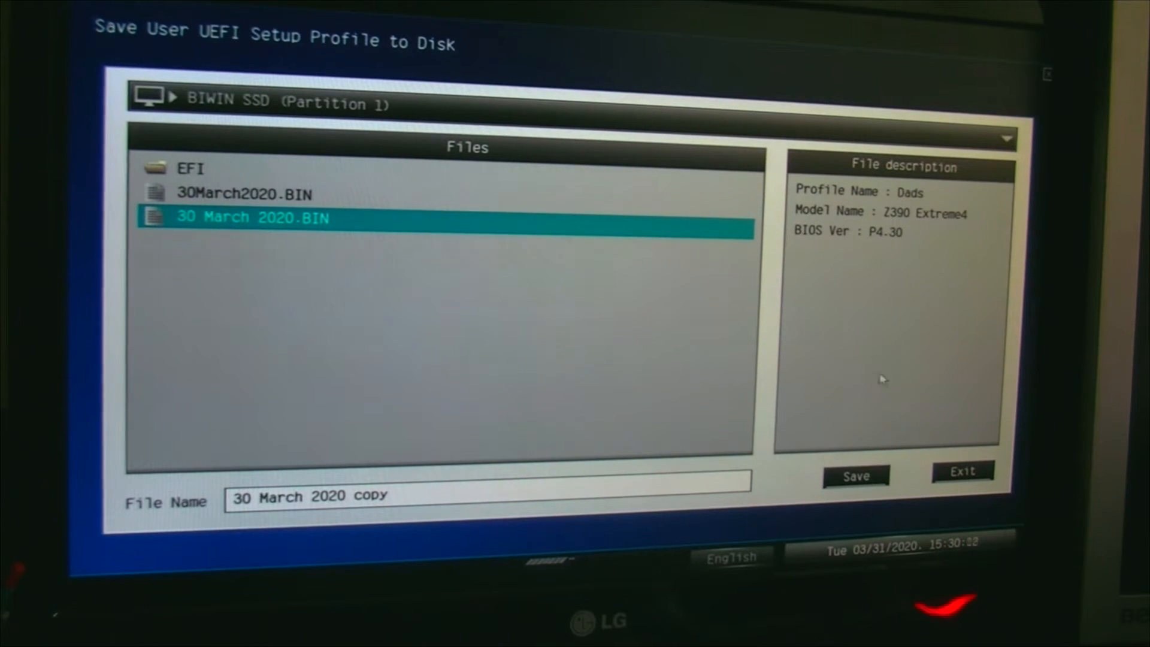
Save the file and enter 'Overclock CPU 3.4' as the profile name, fixing typos along the way
{"action": "left_click", "coordinate": [856, 476]}
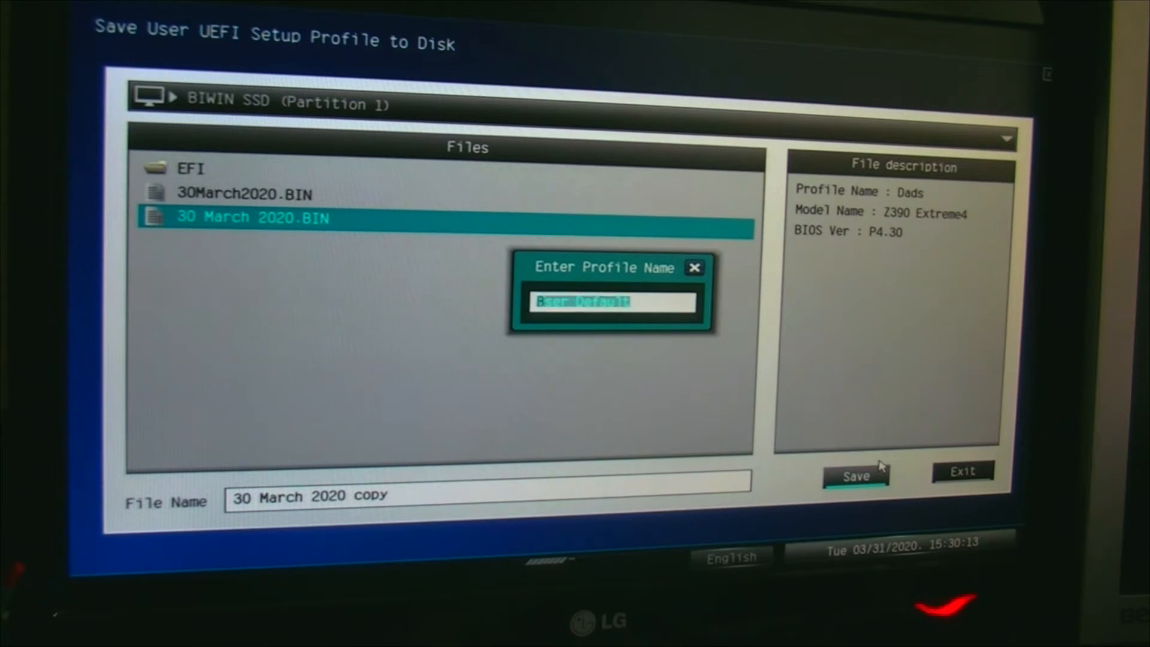
{"action": "type", "text": "Biloy"}
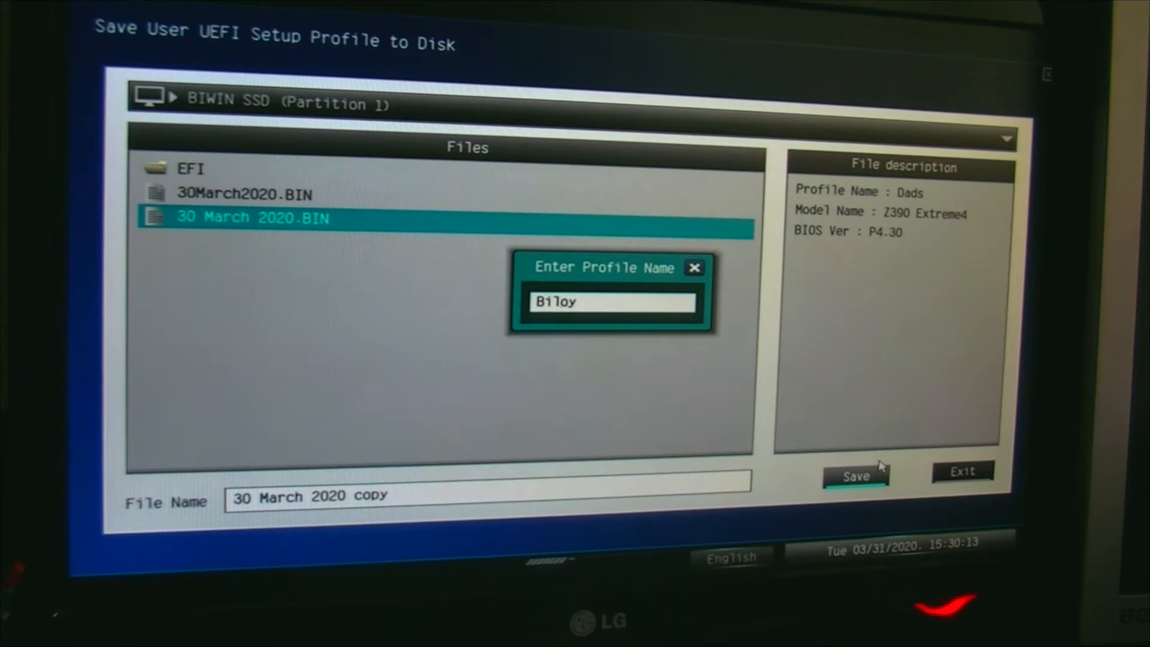
{"action": "type", "text": "Billy"}
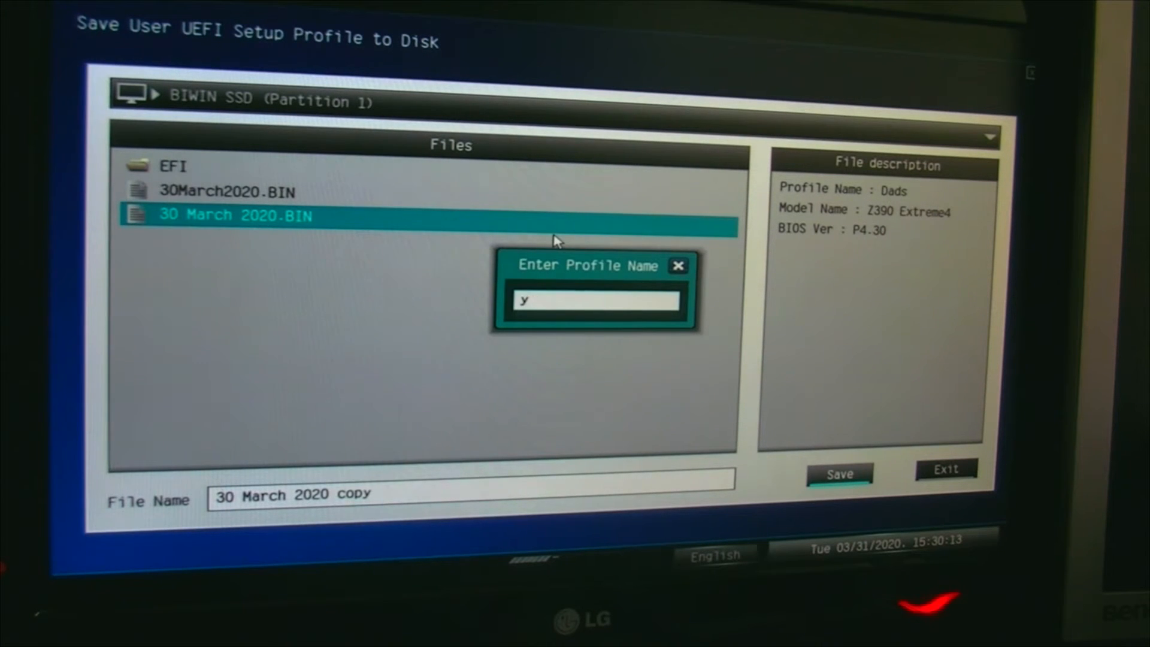
{"action": "type", "text": "0"}
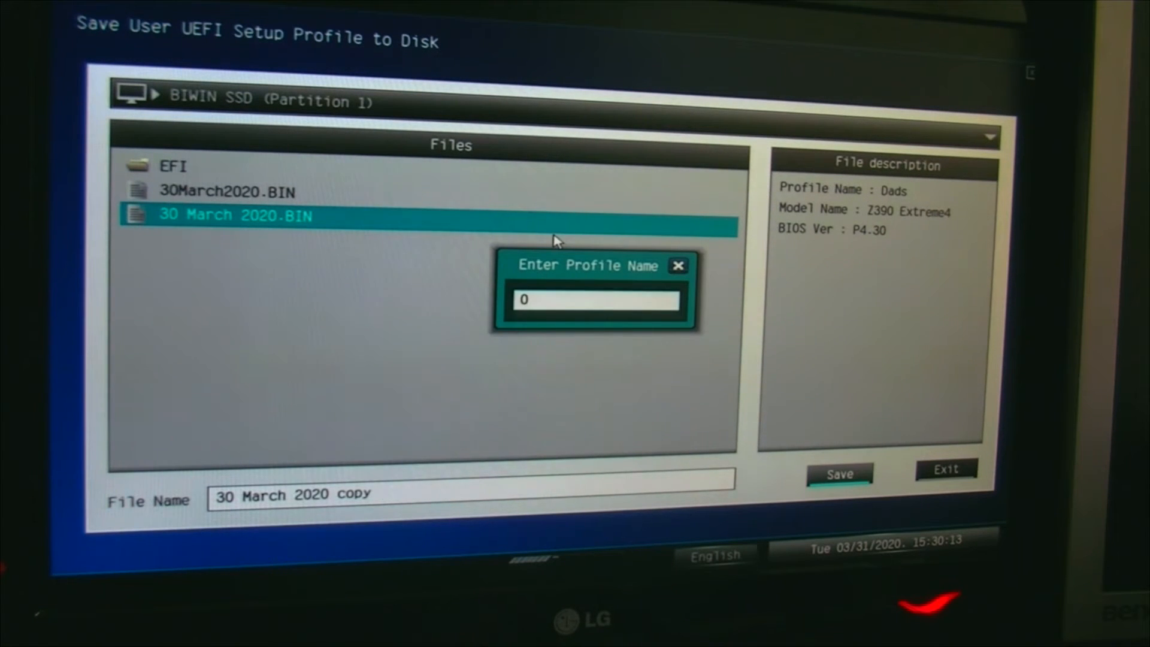
{"action": "type", "text": "verc"}
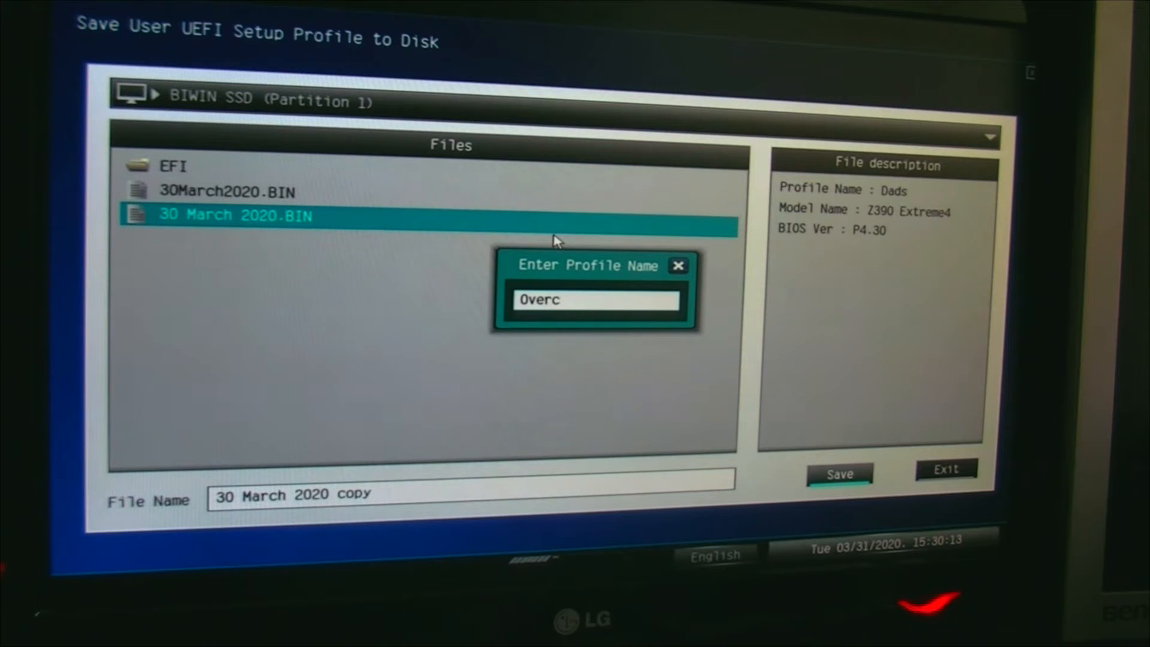
{"action": "type", "text": "olc"}
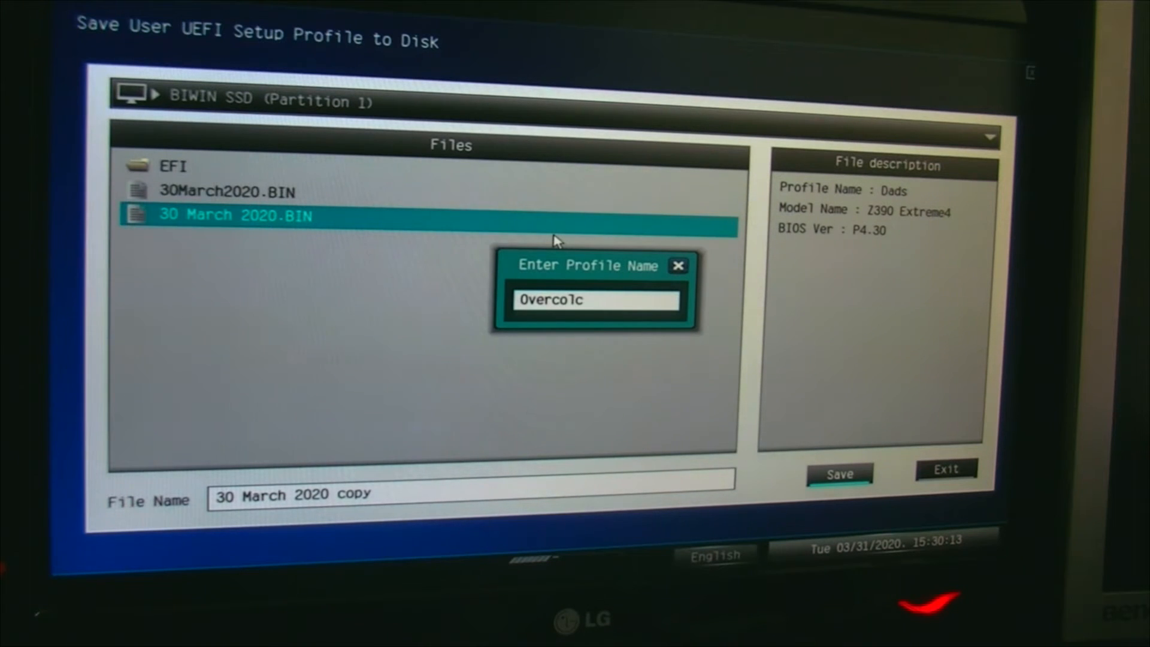
{"action": "type", "text": "k"}
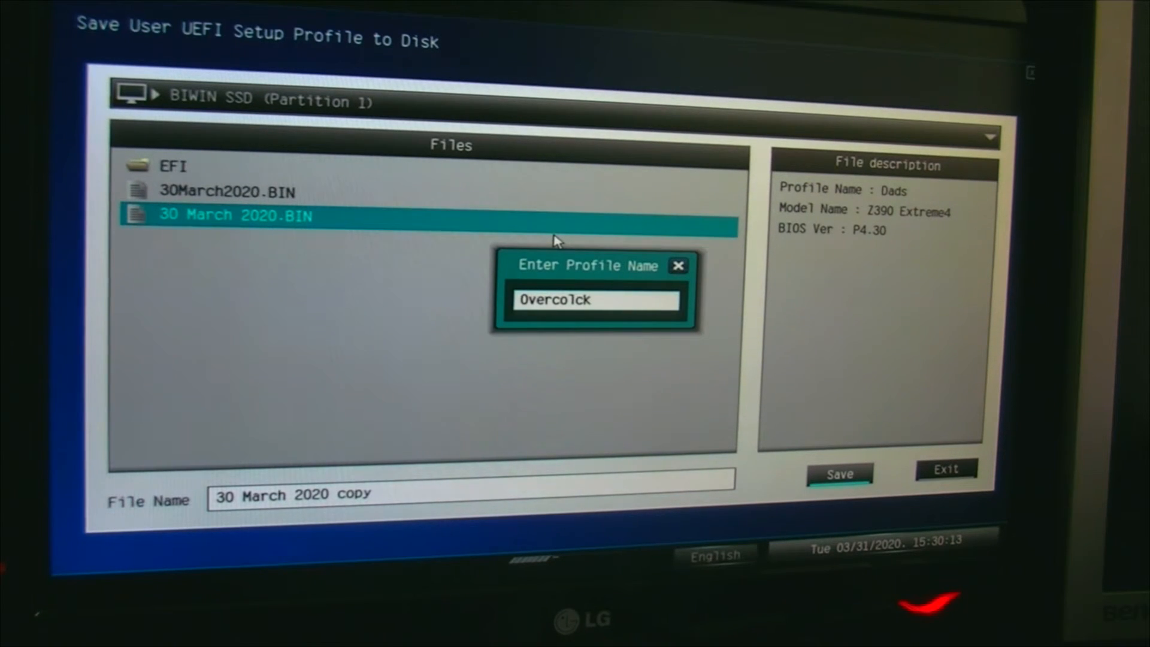
{"action": "key", "text": "Backspace"}
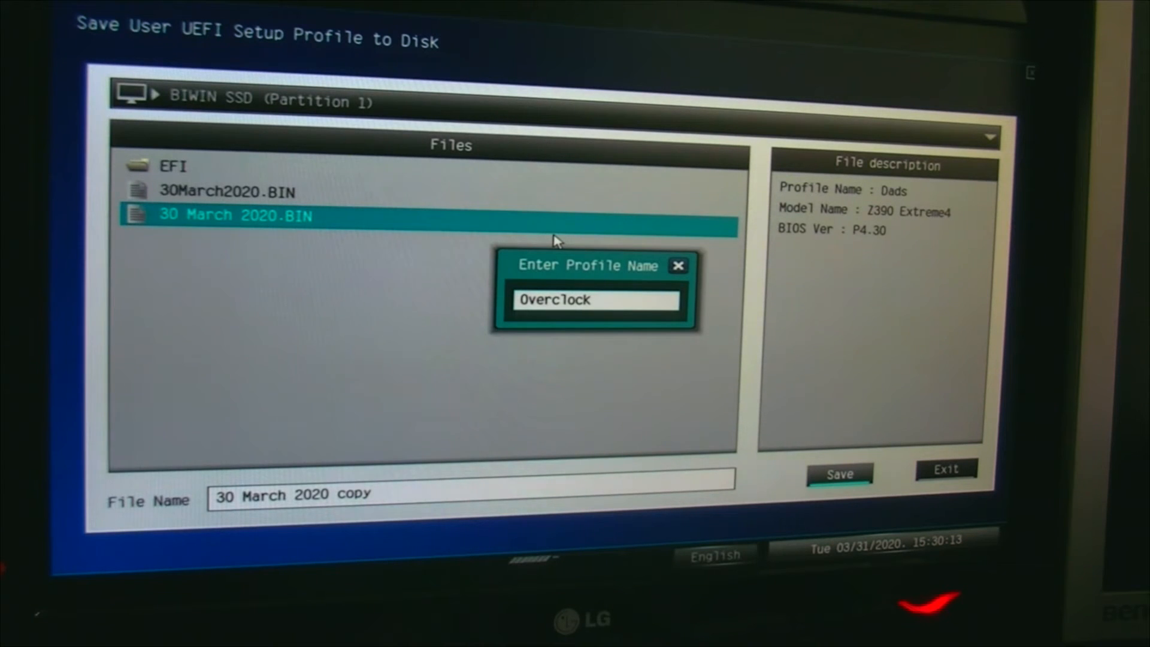
{"action": "type", "text": "CPU"}
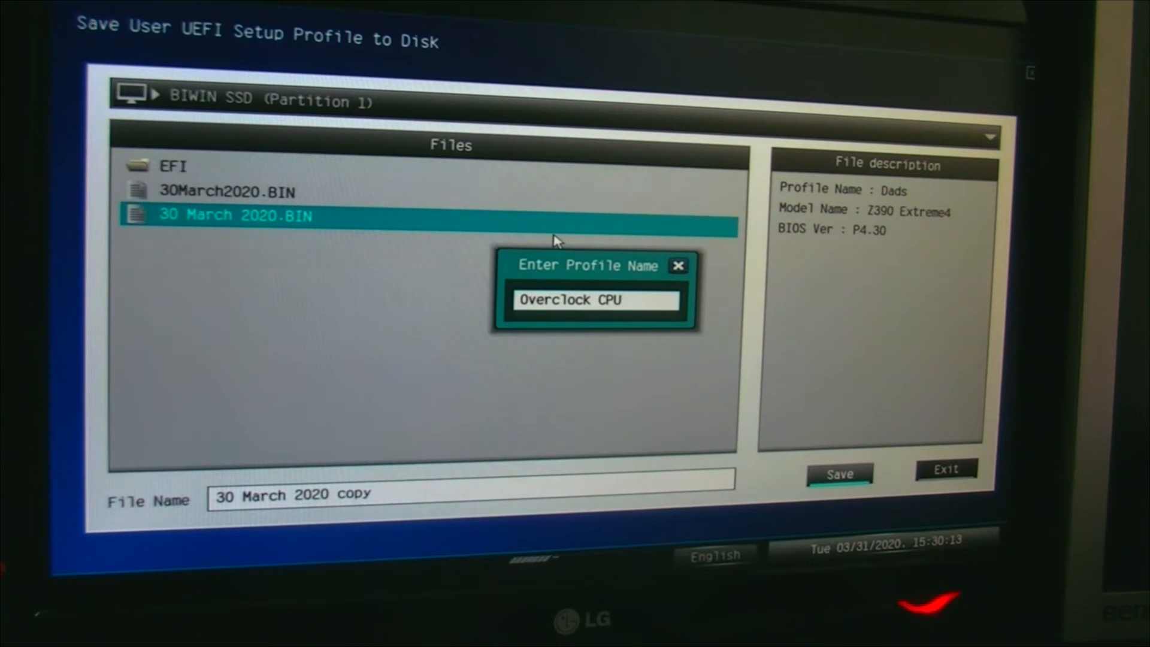
{"action": "type", "text": "3.4"}
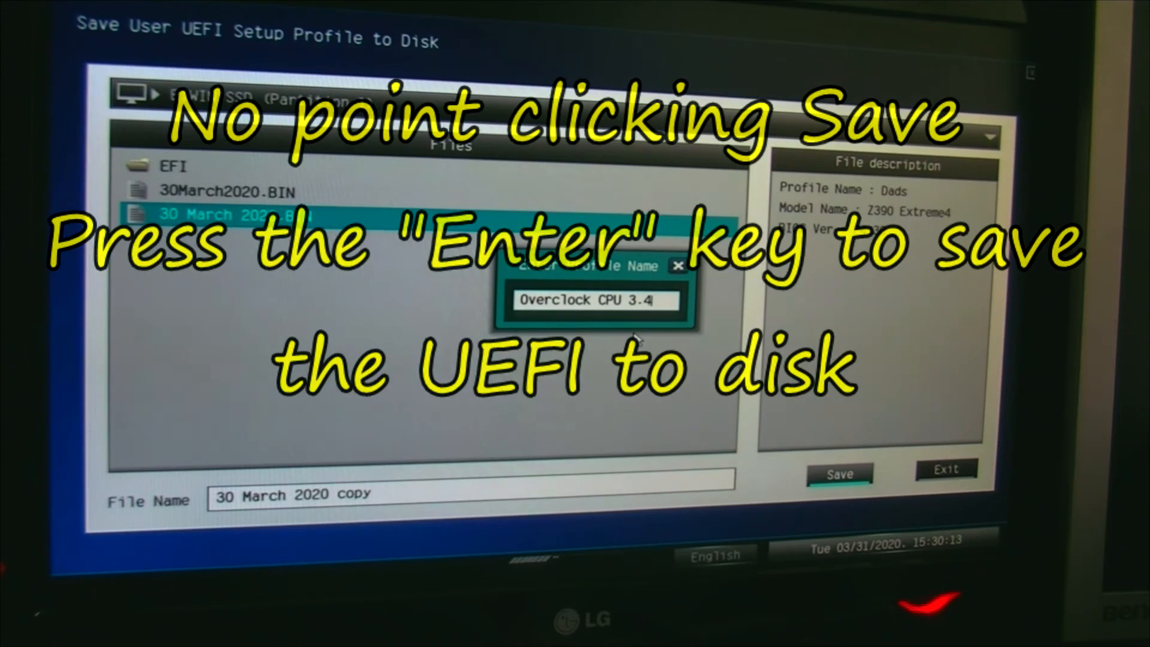
Confirm the profile name and acknowledge the 'Profile saved.' message
{"action": "key", "text": "Enter"}
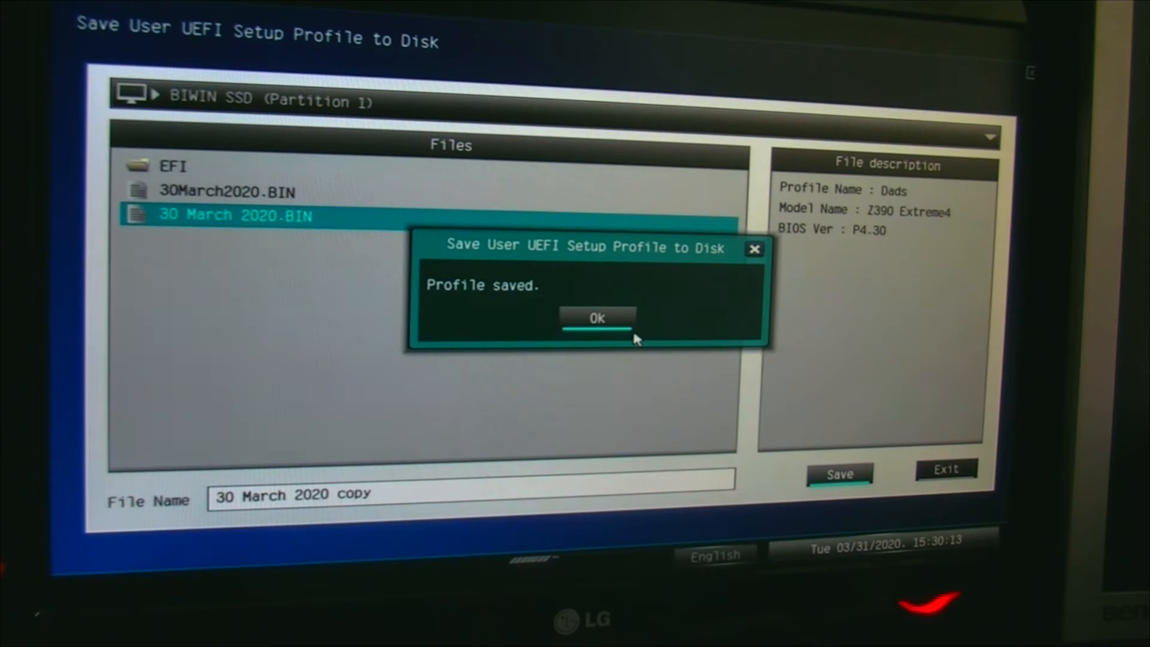
{"action": "mouse_move", "coordinate": [655, 409]}
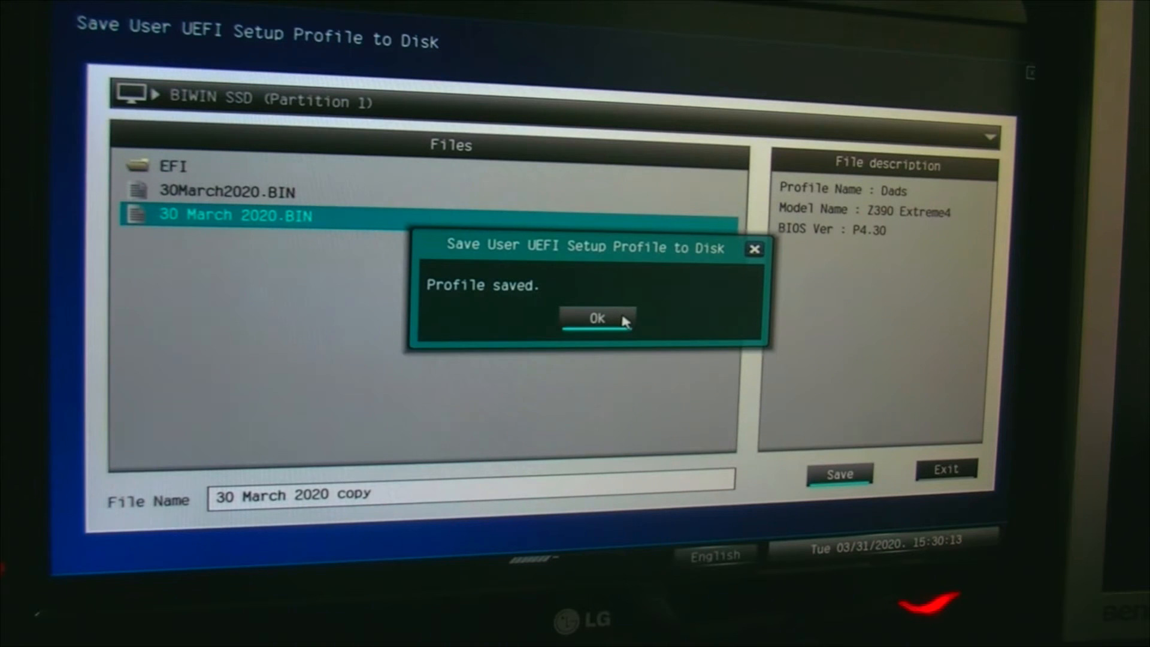
{"action": "left_click", "coordinate": [597, 319]}
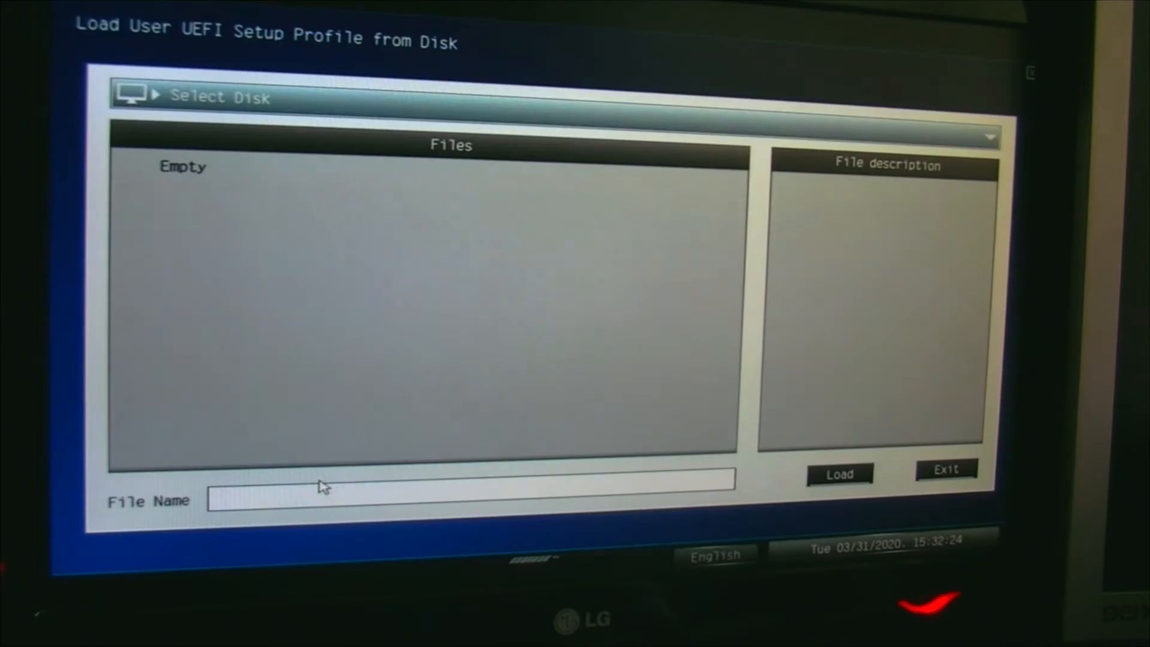
{"action": "mouse_move", "coordinate": [217, 310]}
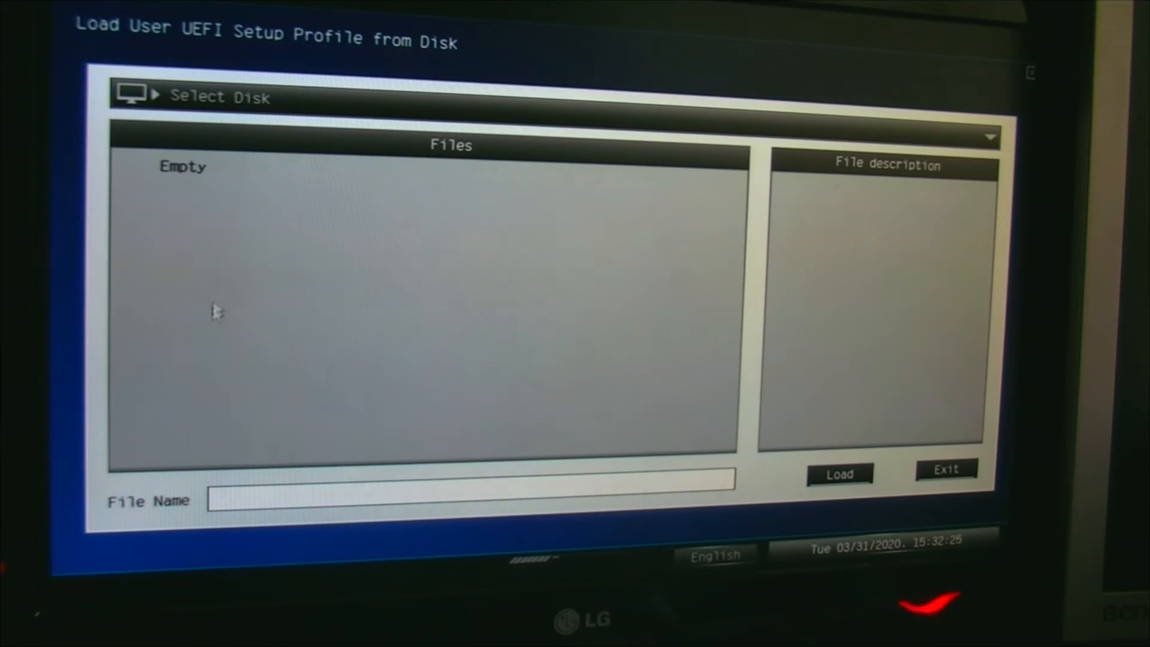
{"action": "mouse_move", "coordinate": [198, 117]}
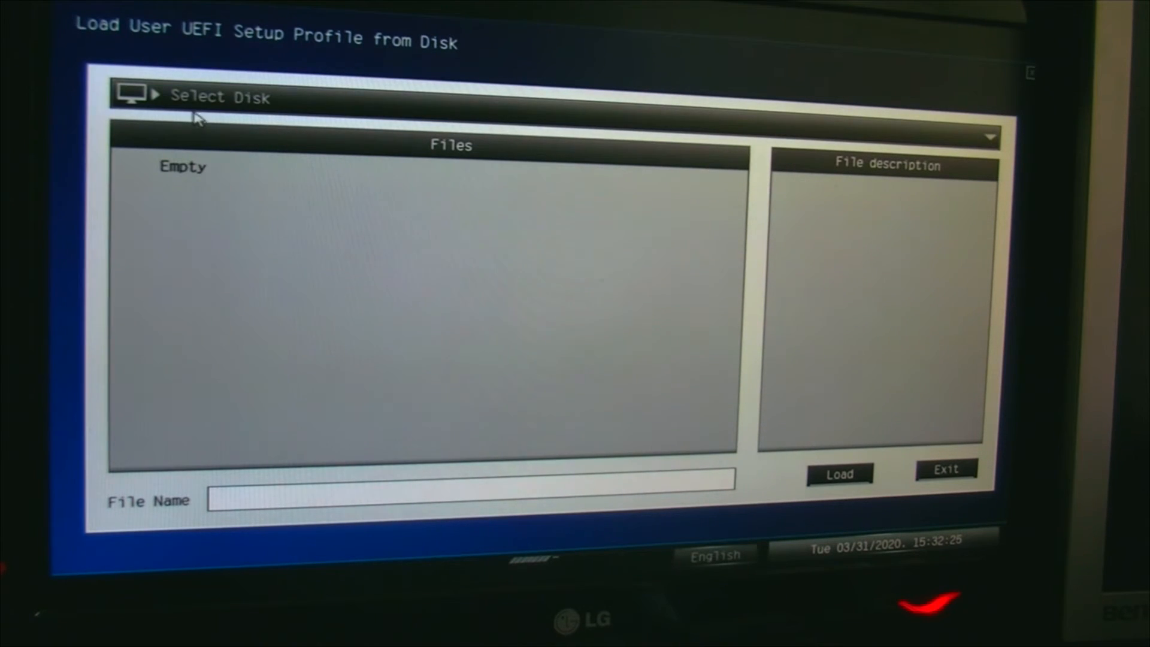
Browse BIWIN SSD (Partition 1), inspect 30 March 2020 copy.BIN, and leave without loading
{"action": "left_click", "coordinate": [220, 96]}
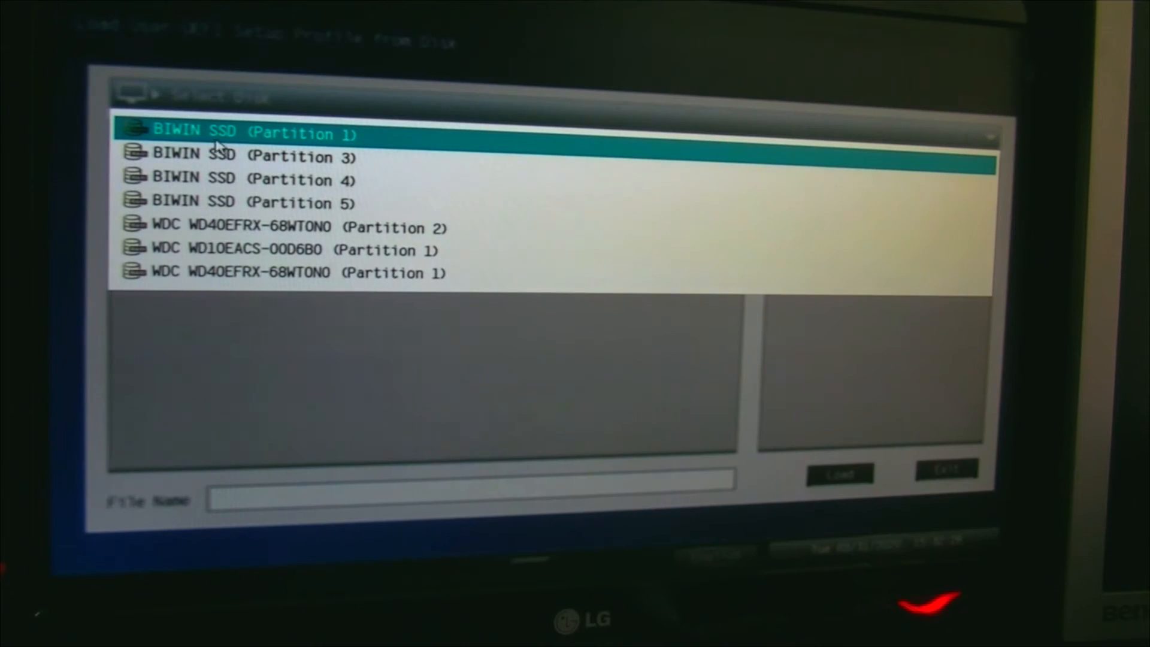
{"action": "double_click", "coordinate": [242, 133]}
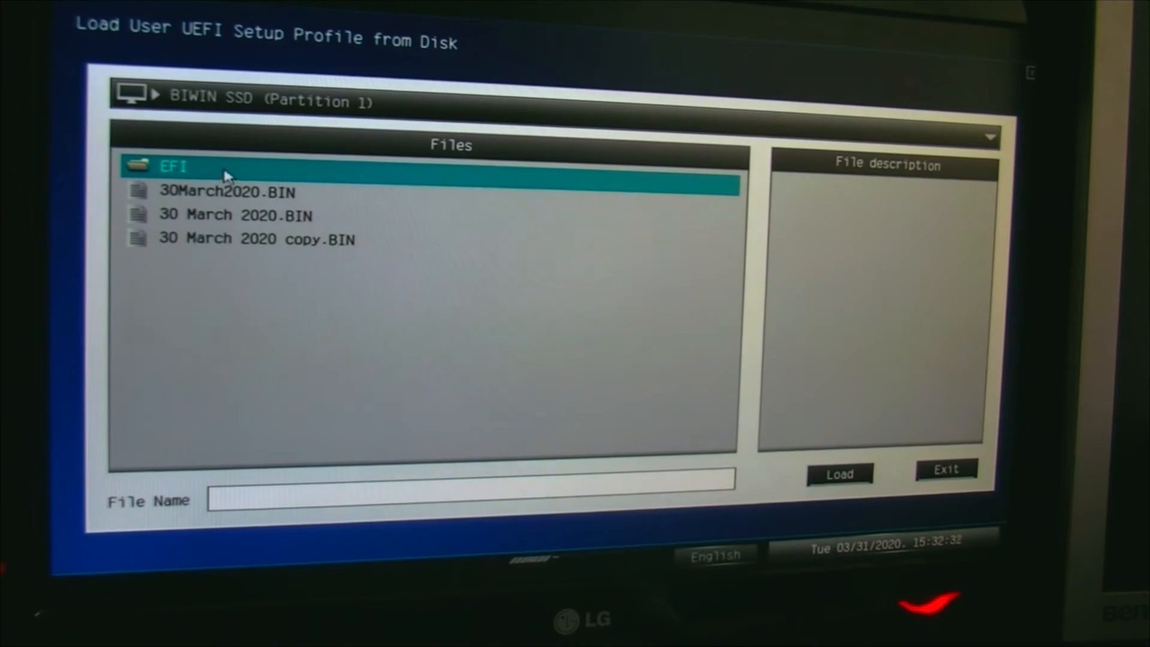
{"action": "left_click", "coordinate": [256, 240]}
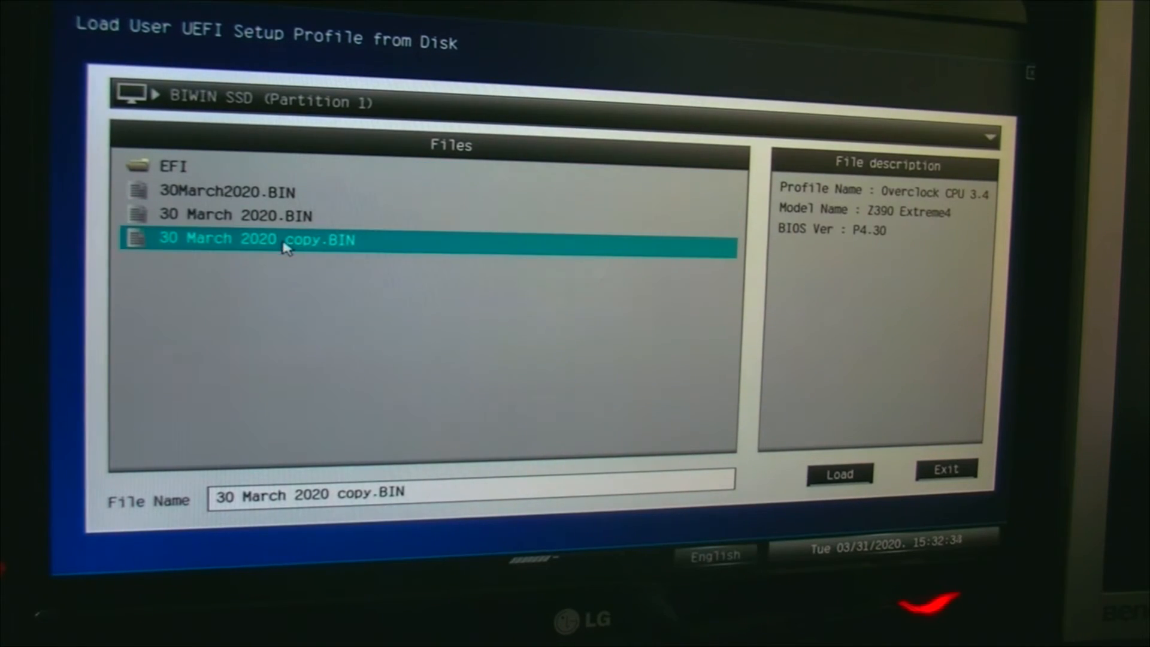
{"action": "left_click", "coordinate": [840, 475]}
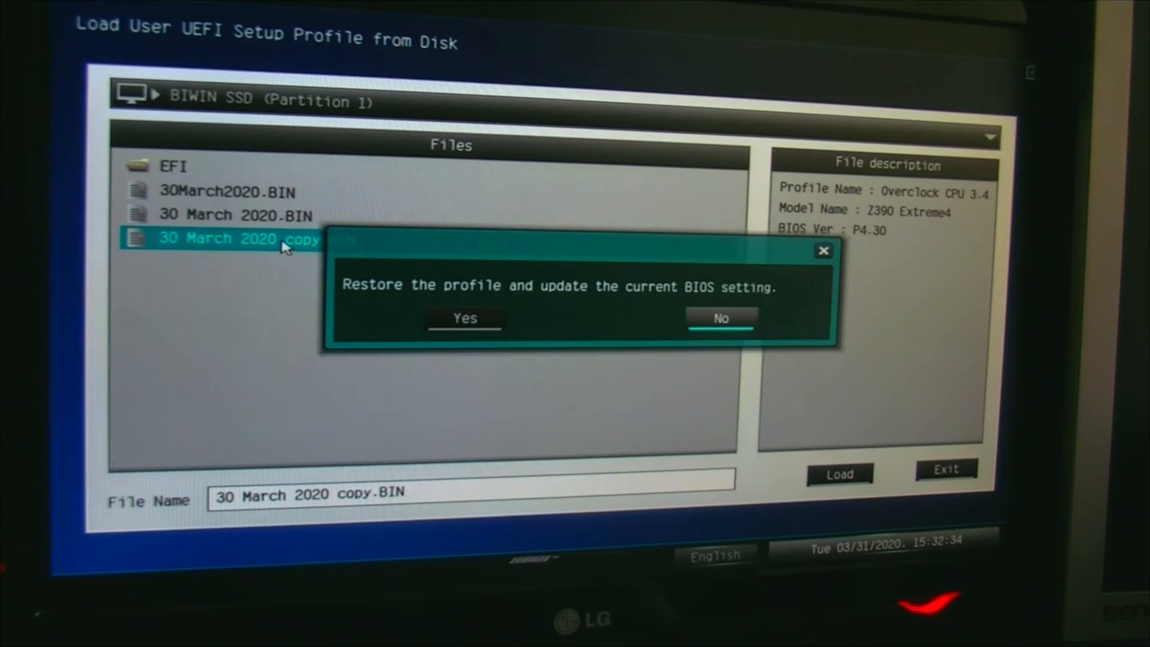
{"action": "mouse_move", "coordinate": [731, 323]}
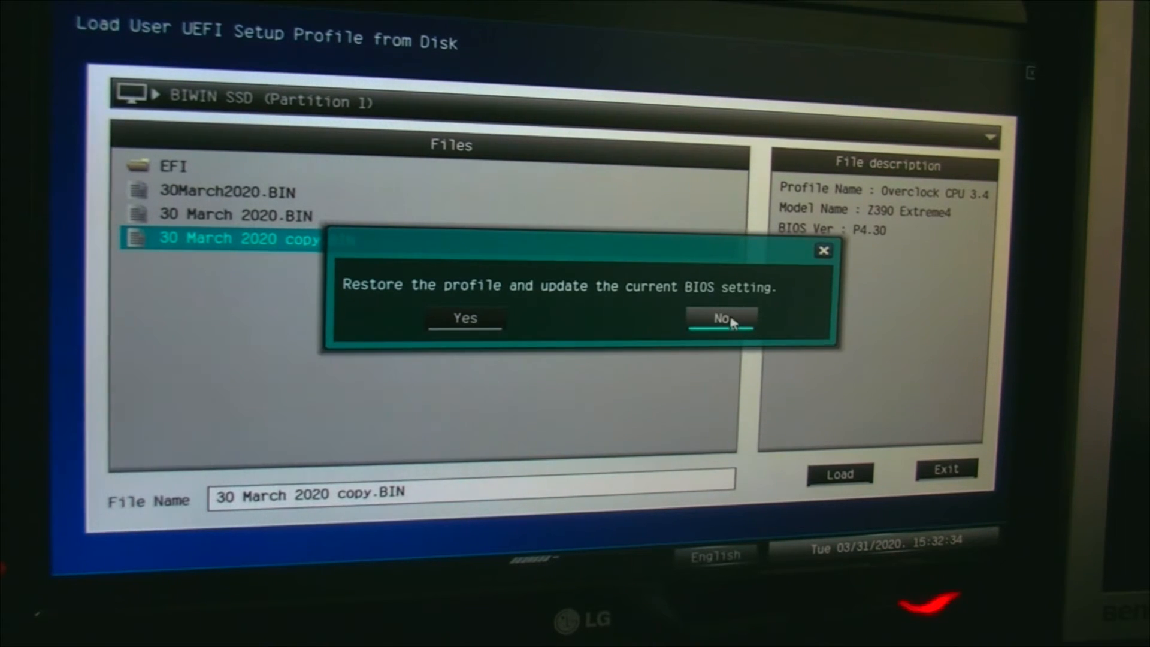
{"action": "mouse_move", "coordinate": [465, 317]}
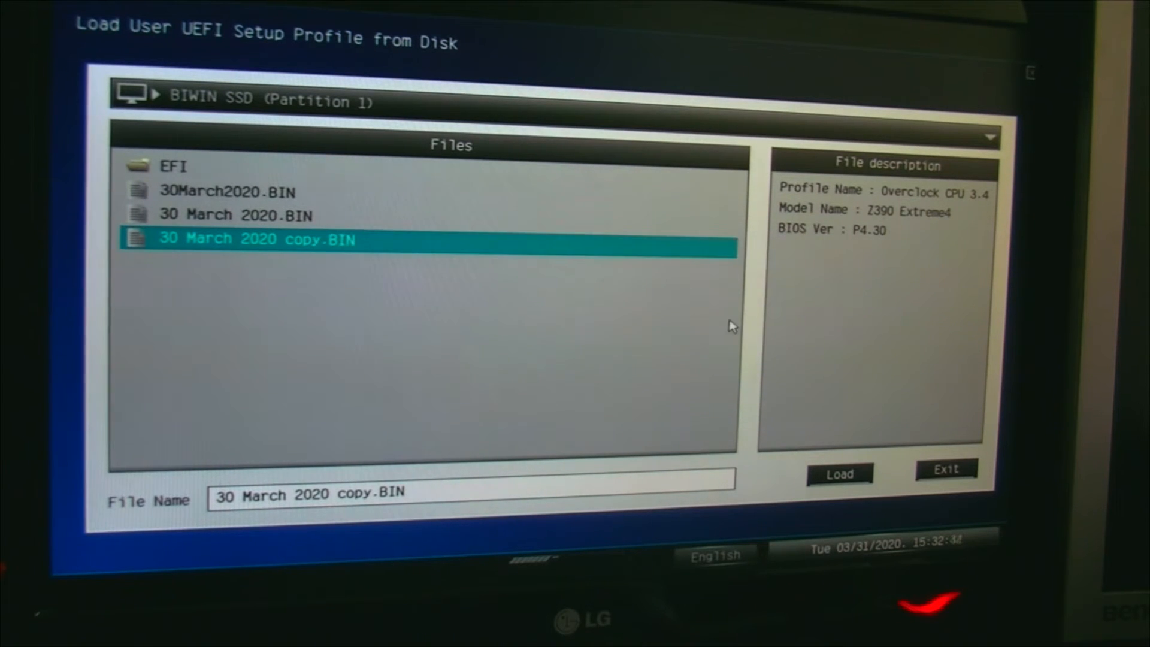
{"action": "mouse_move", "coordinate": [893, 207]}
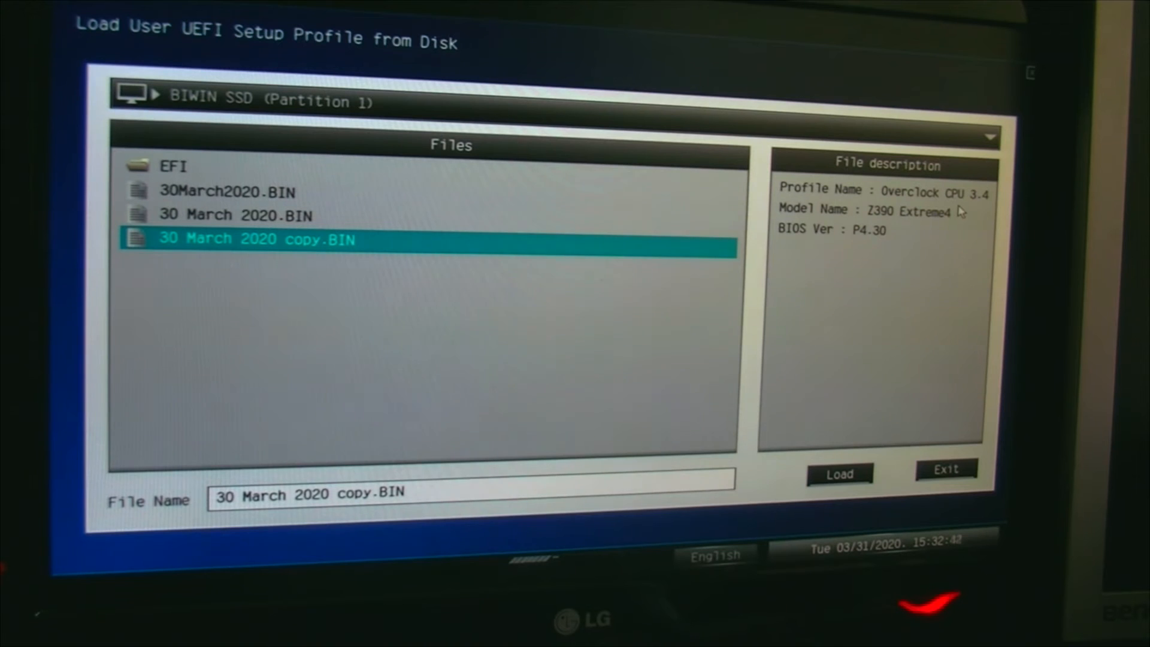
{"action": "mouse_move", "coordinate": [902, 248]}
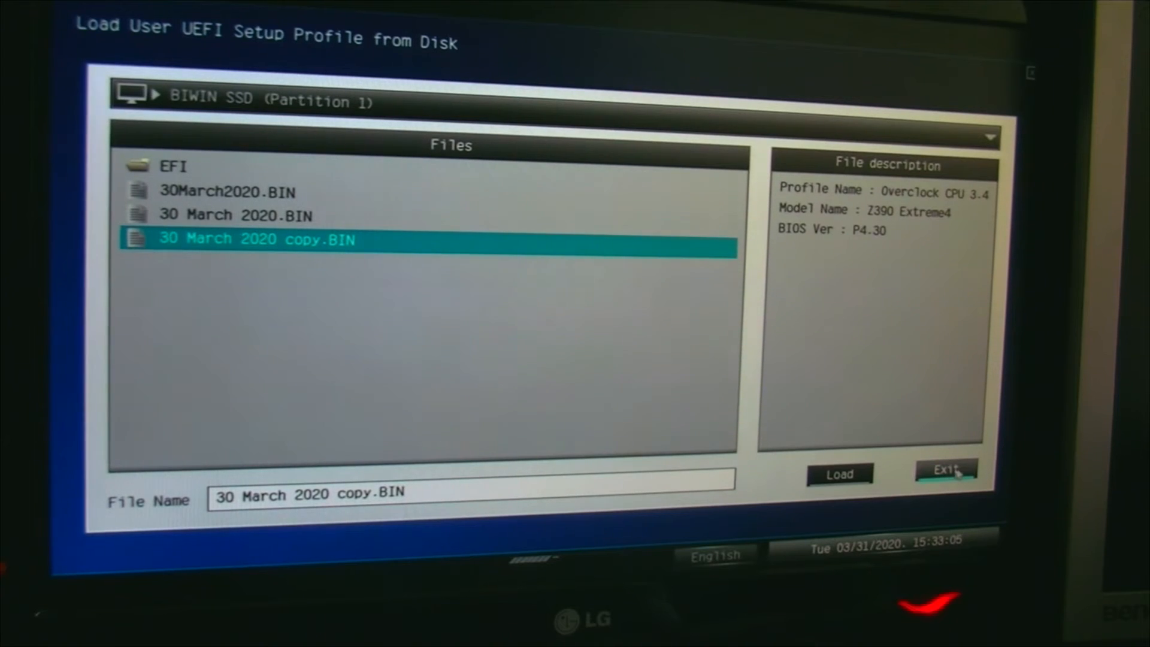
{"action": "left_click", "coordinate": [947, 469]}
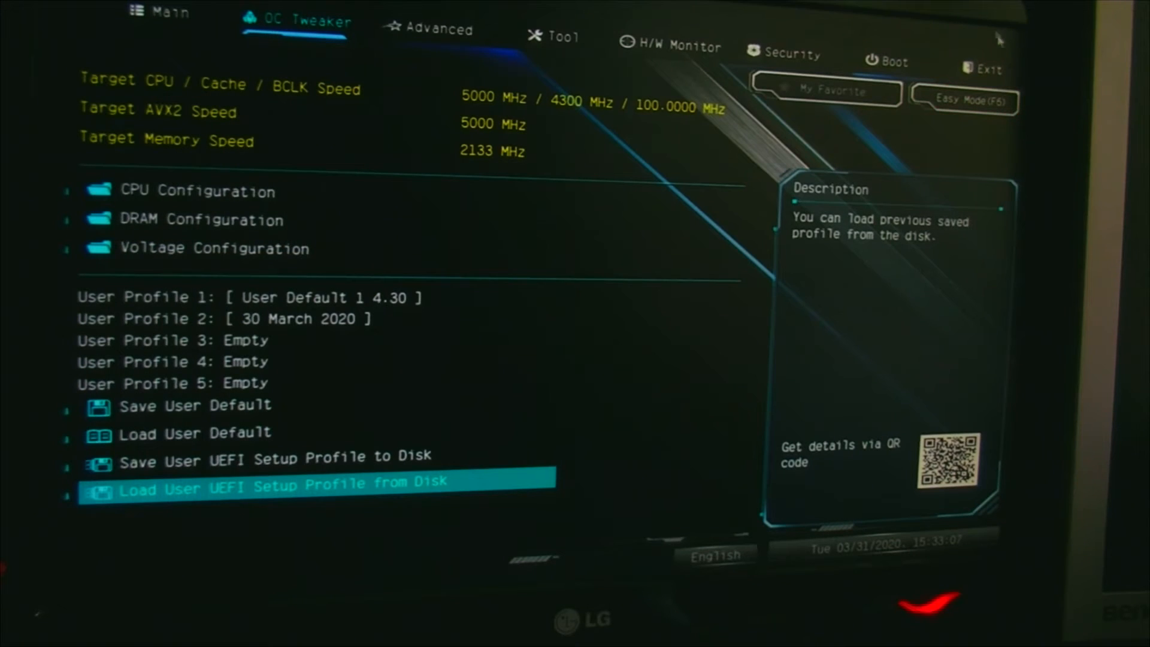
{"action": "mouse_move", "coordinate": [867, 139]}
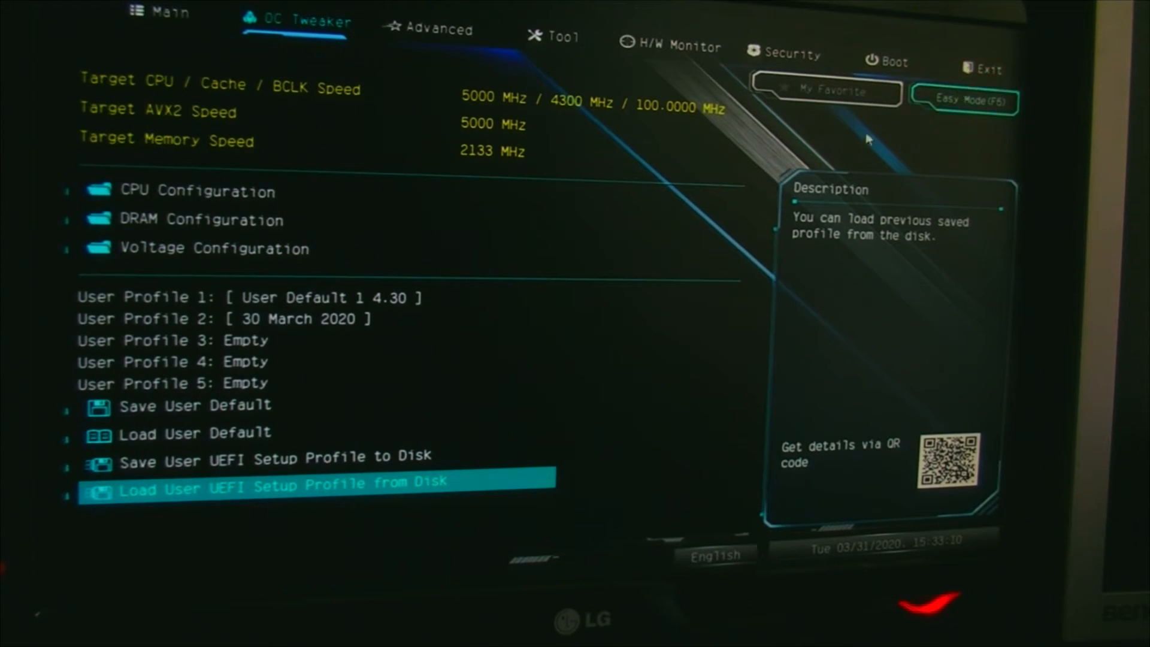
Reopen the load screen, compare the 30 March 2020 and copy .BIN descriptions, decline restoring, and exit
{"action": "left_click", "coordinate": [279, 485]}
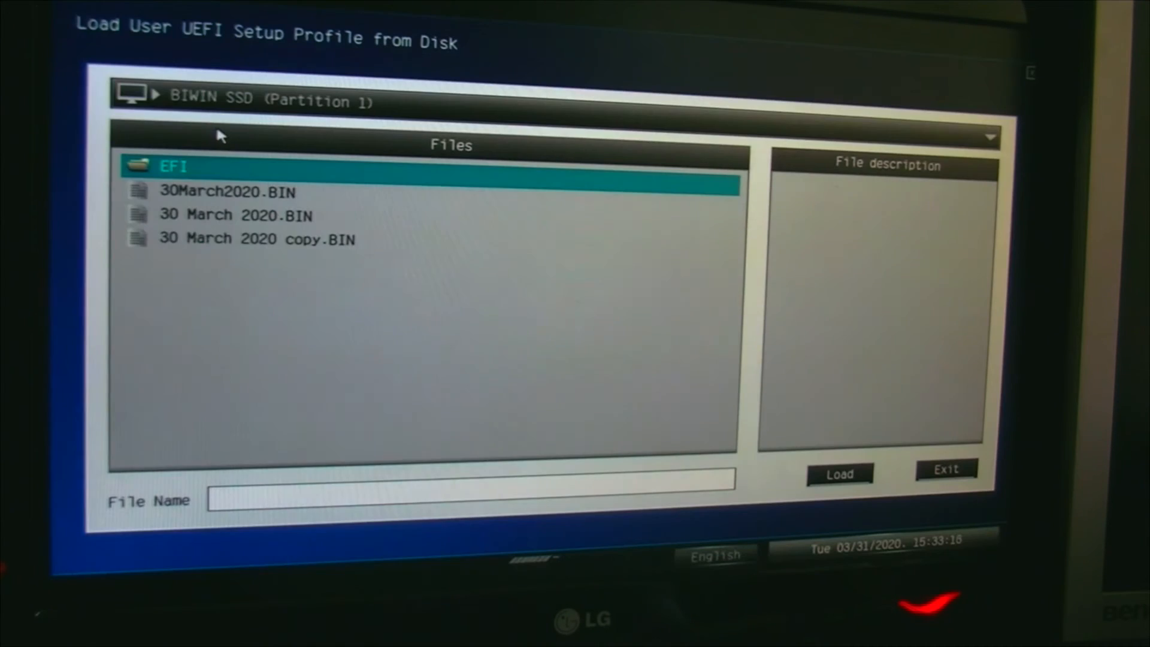
{"action": "left_click", "coordinate": [256, 239]}
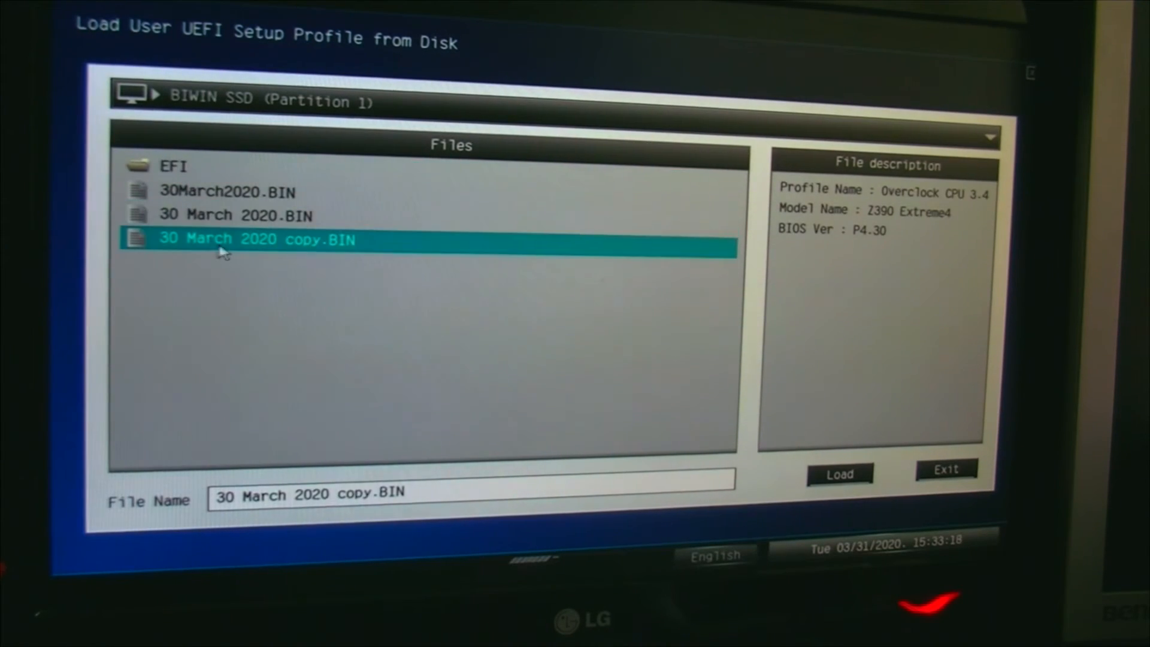
{"action": "left_click", "coordinate": [839, 474]}
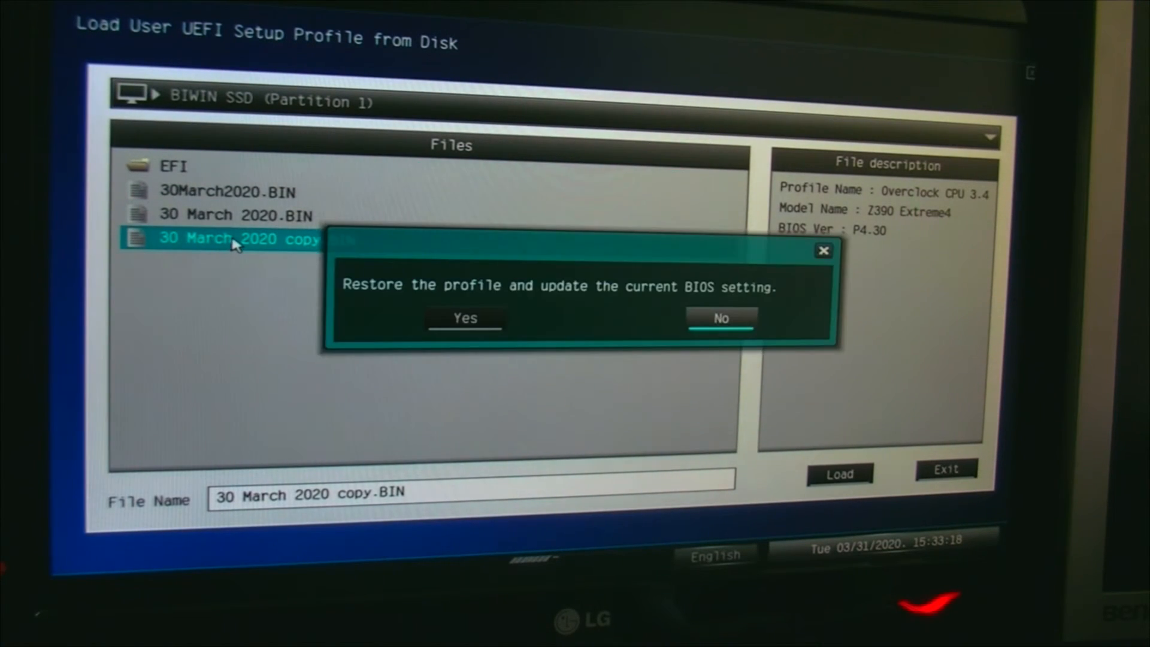
{"action": "left_click", "coordinate": [720, 319]}
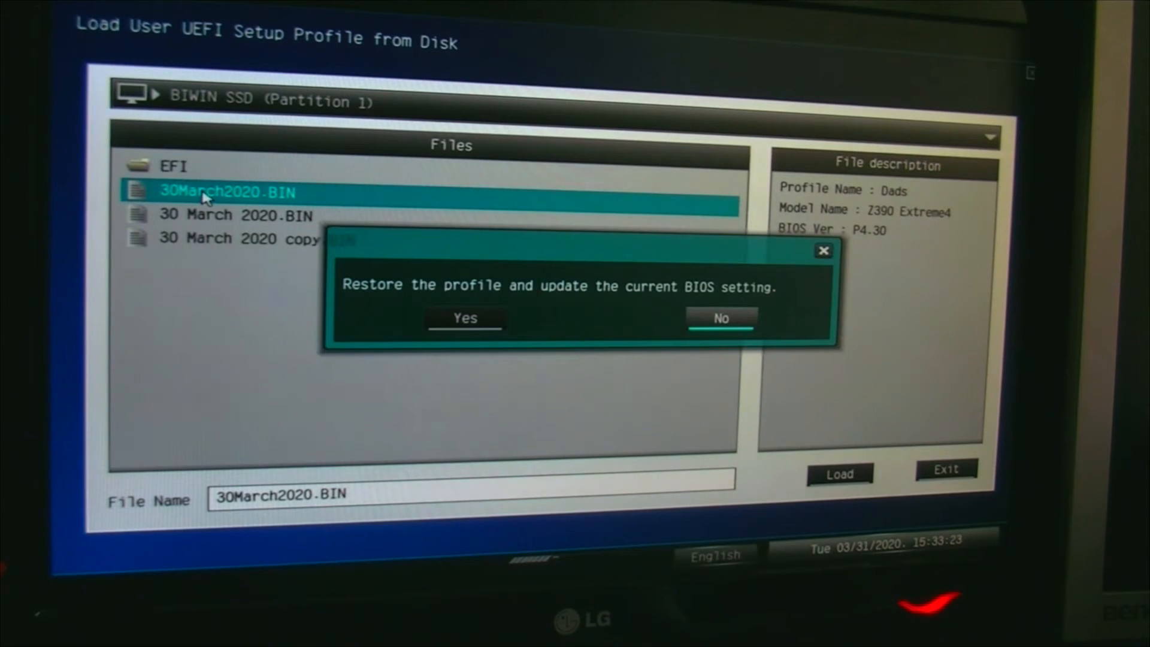
{"action": "left_click", "coordinate": [720, 318]}
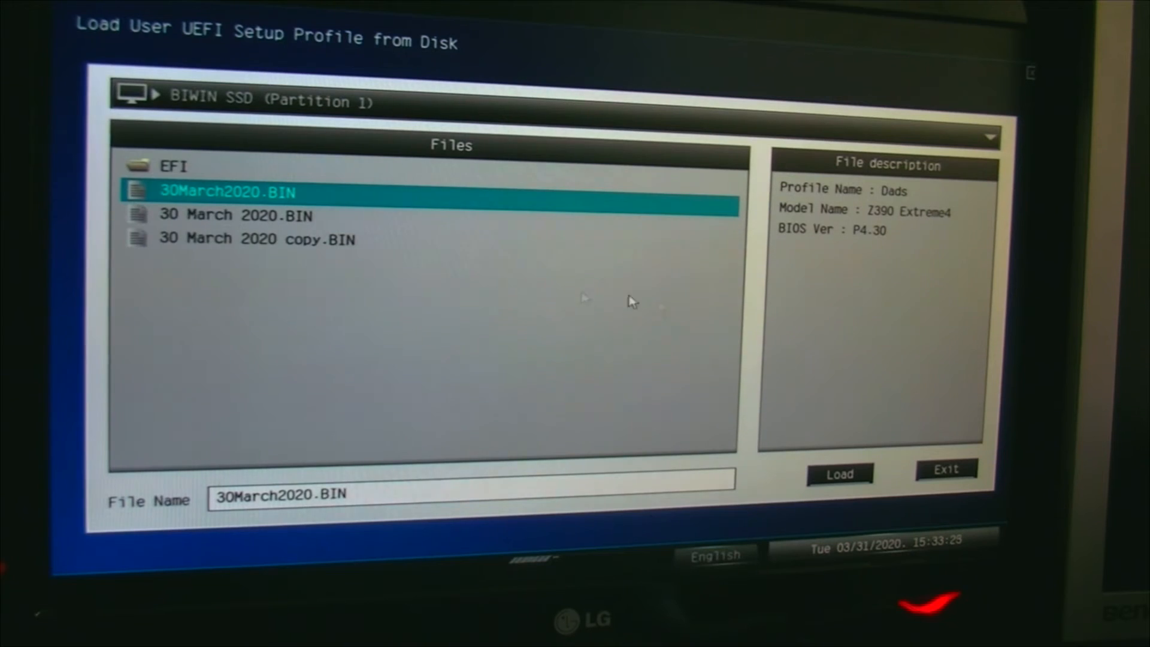
{"action": "left_click", "coordinate": [235, 214]}
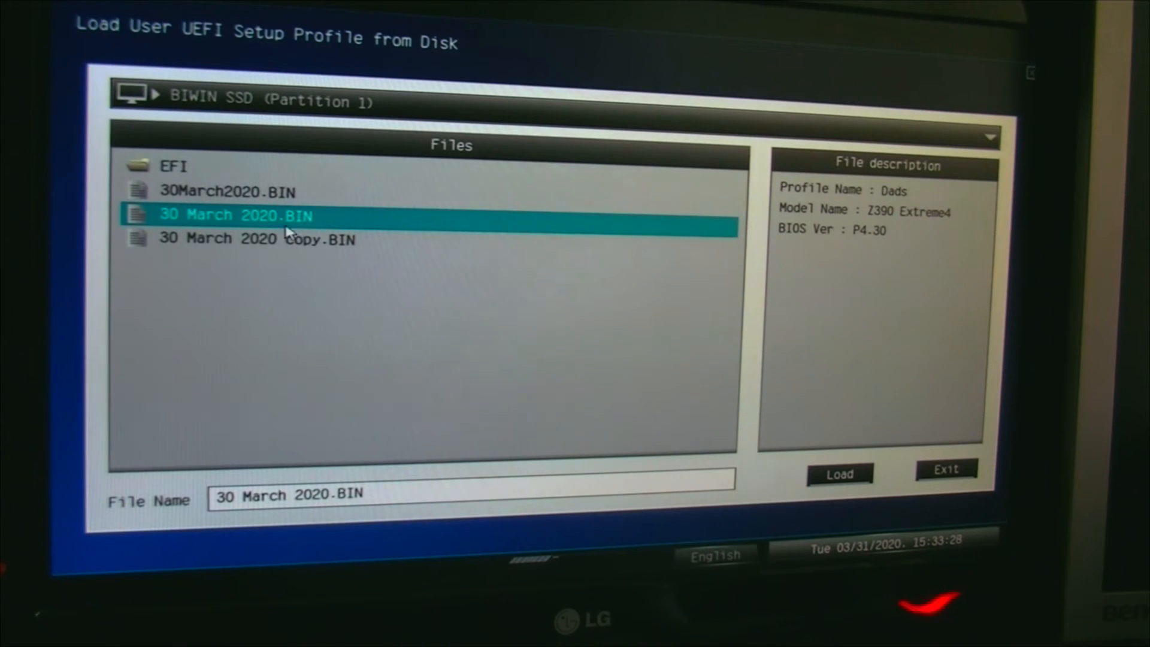
{"action": "left_click", "coordinate": [255, 239]}
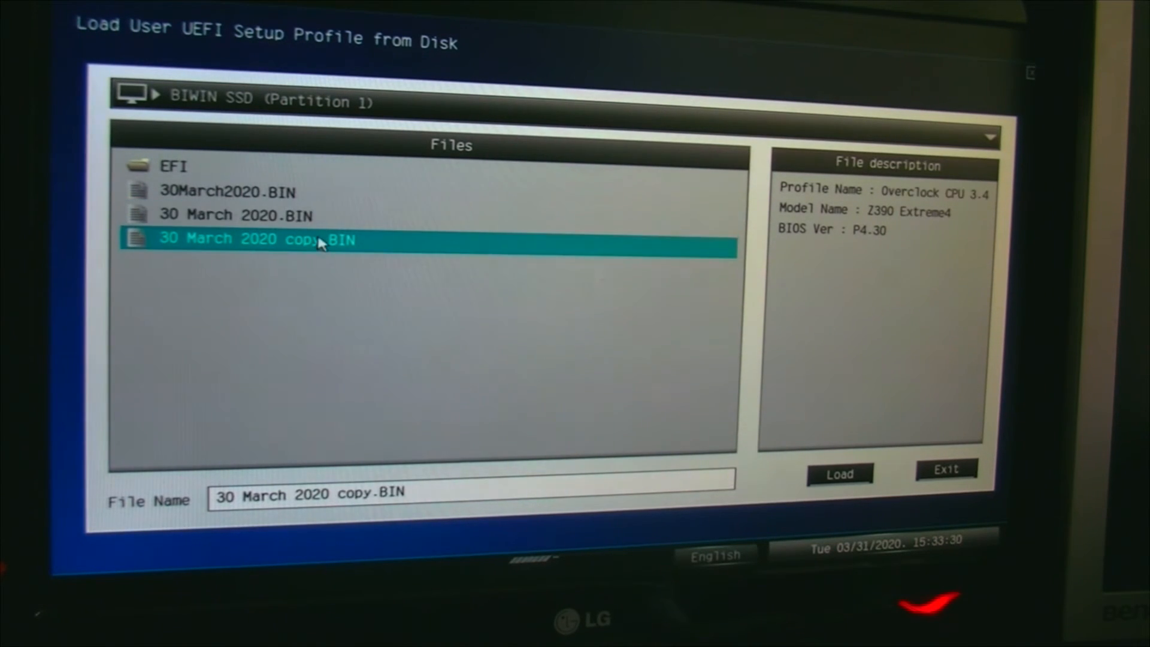
{"action": "mouse_move", "coordinate": [307, 246]}
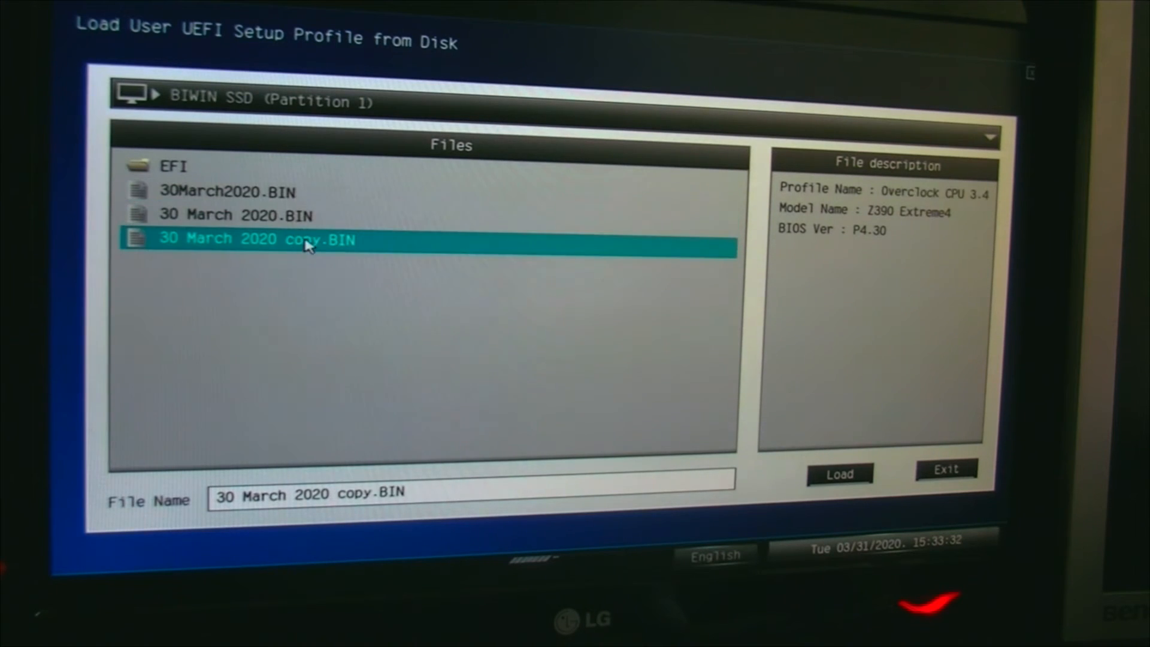
{"action": "left_click", "coordinate": [235, 215]}
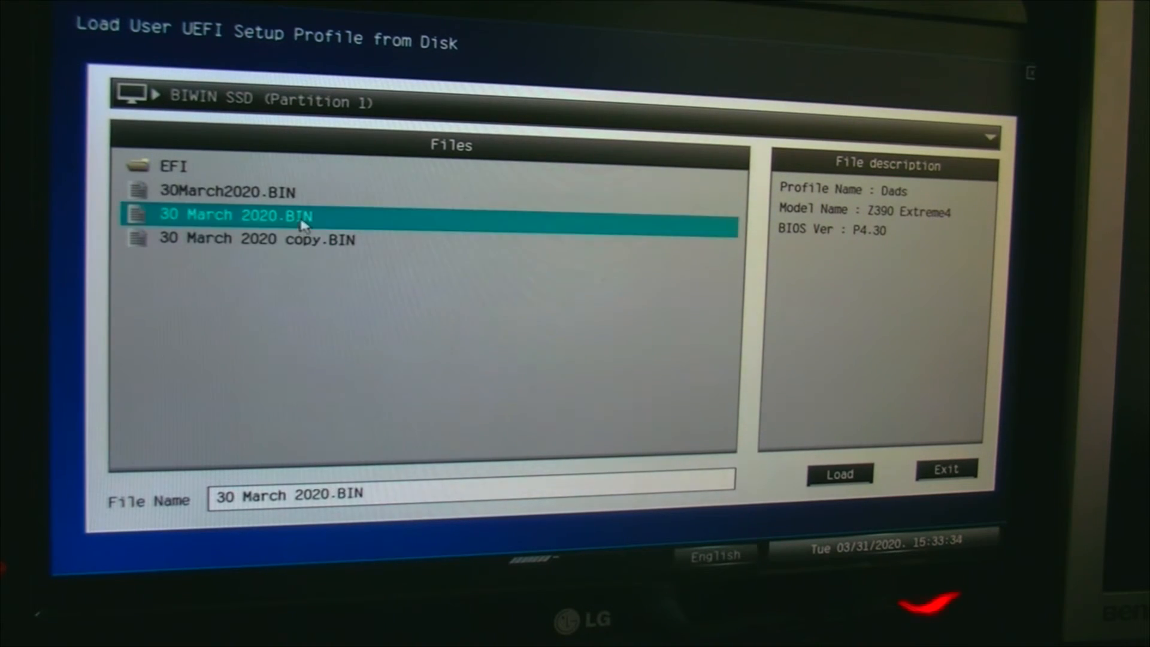
{"action": "left_click", "coordinate": [256, 240]}
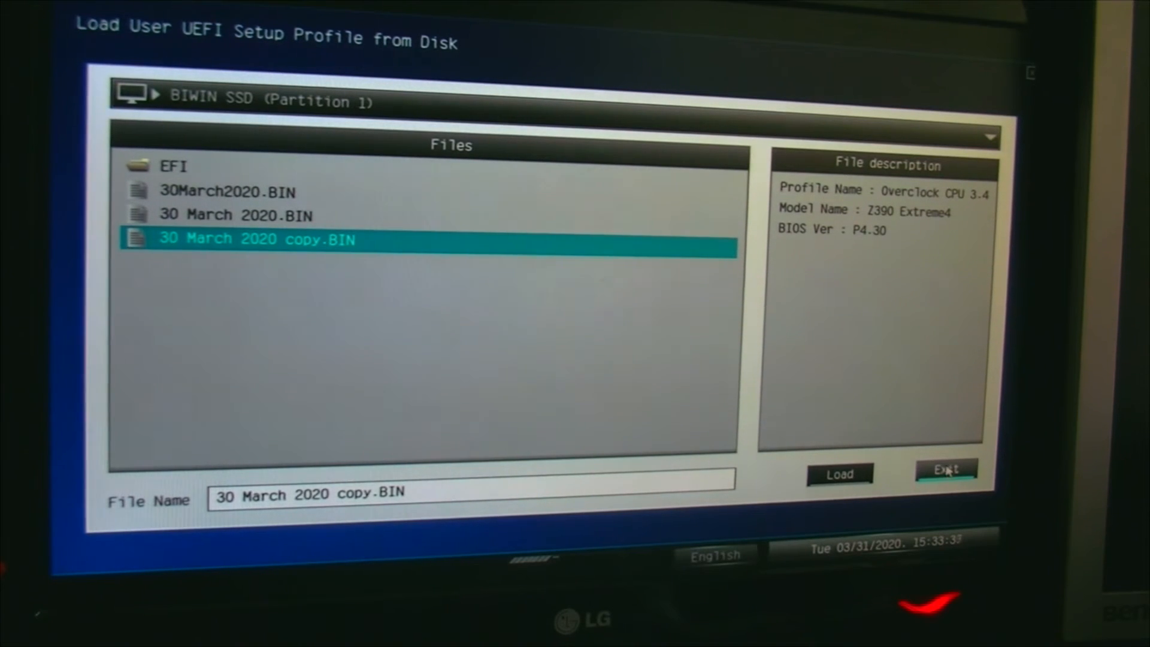
{"action": "left_click", "coordinate": [946, 469]}
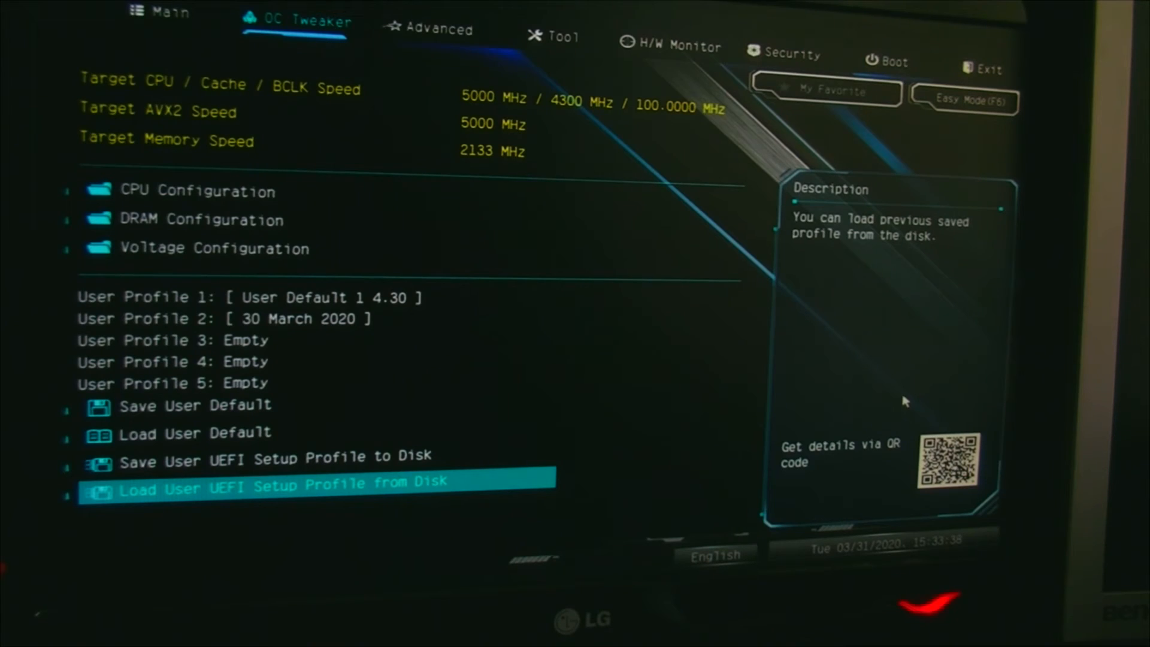
{"action": "mouse_move", "coordinate": [959, 59]}
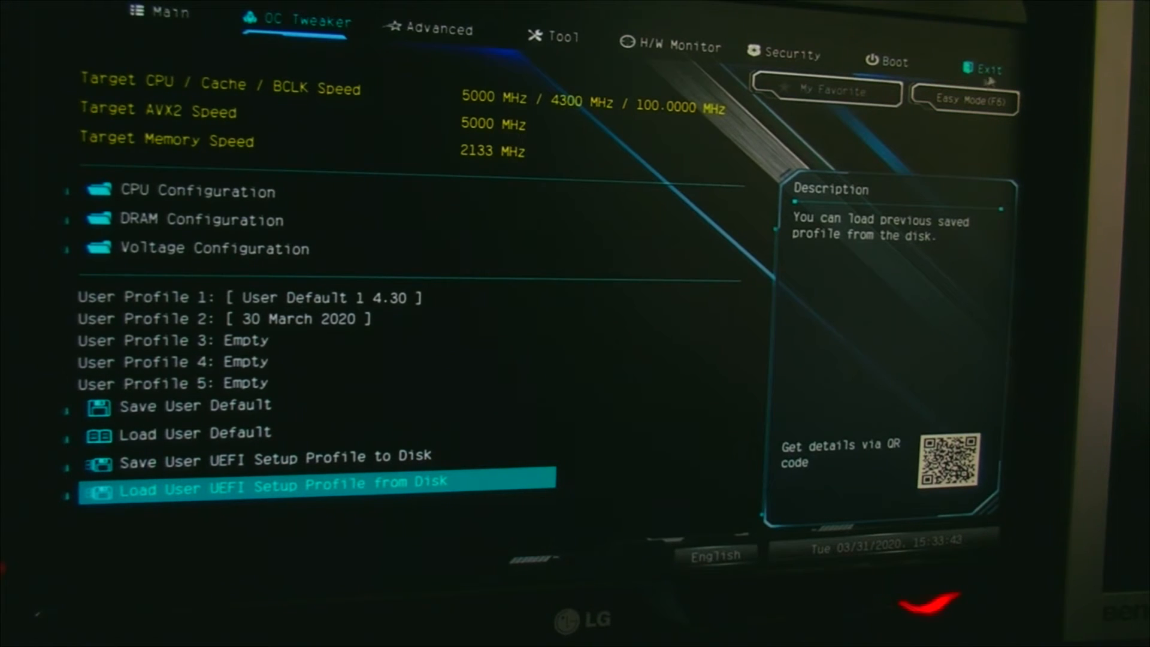
Save changes and exit setup from the Exit page, confirming with Yes
{"action": "left_click", "coordinate": [989, 66]}
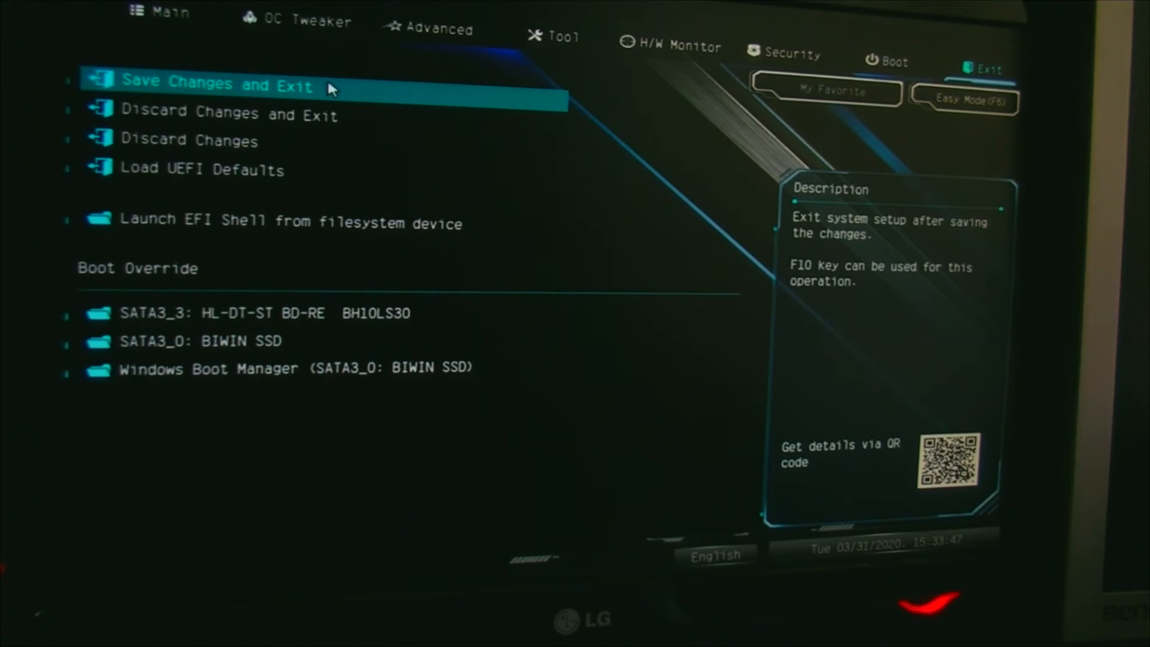
{"action": "left_click", "coordinate": [217, 82]}
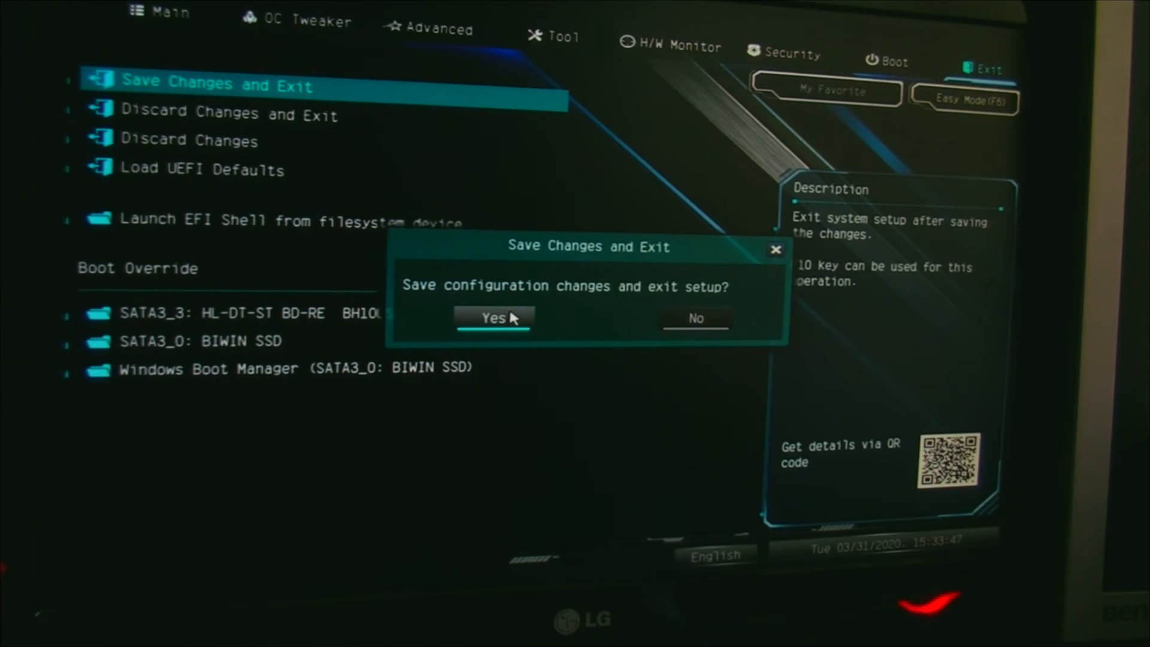
{"action": "left_click", "coordinate": [493, 318]}
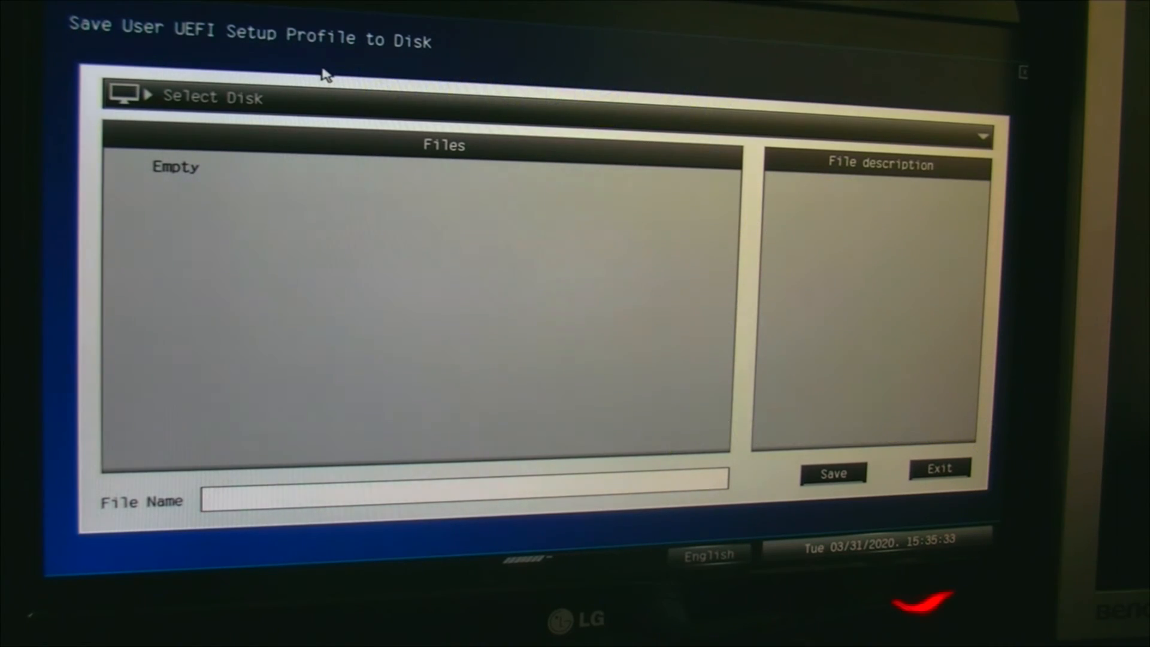
{"action": "mouse_move", "coordinate": [314, 86]}
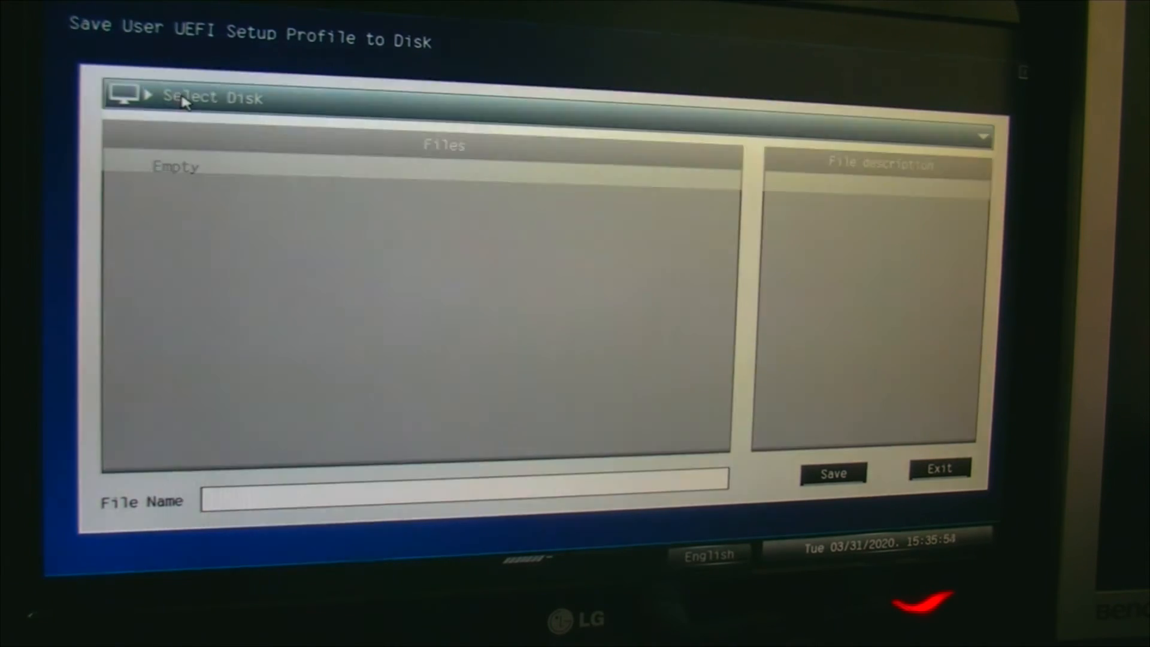
Choose the SanDisk Cruzer Micro drive and enter '30 March 2020' as the file name
{"action": "left_click", "coordinate": [214, 95]}
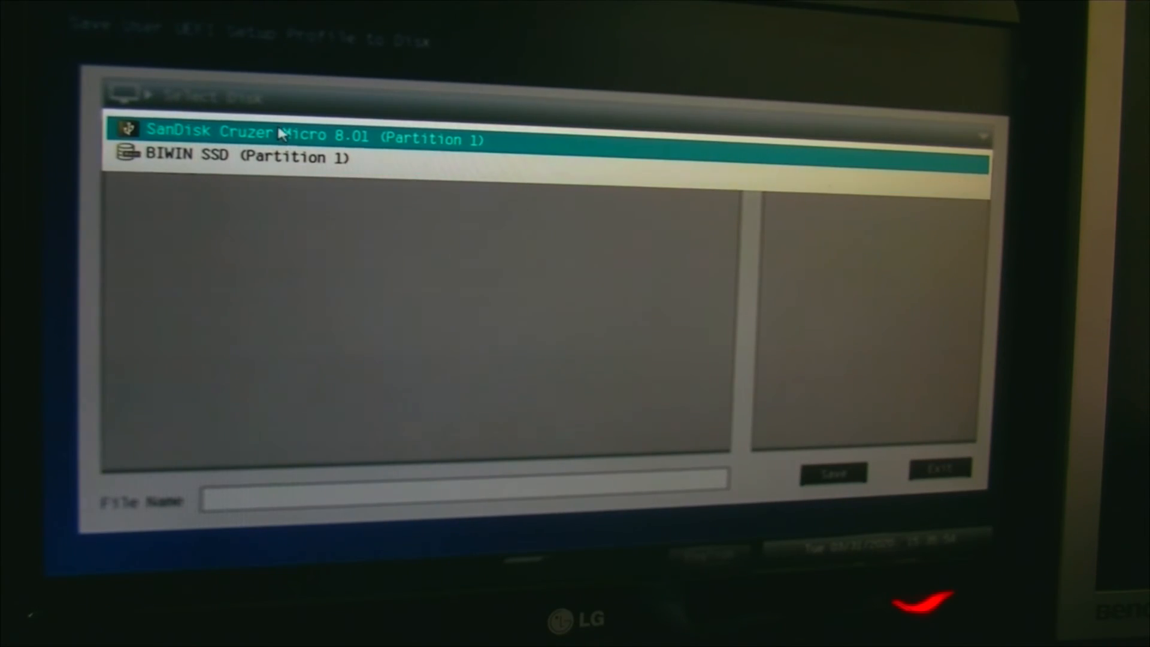
{"action": "mouse_move", "coordinate": [345, 139]}
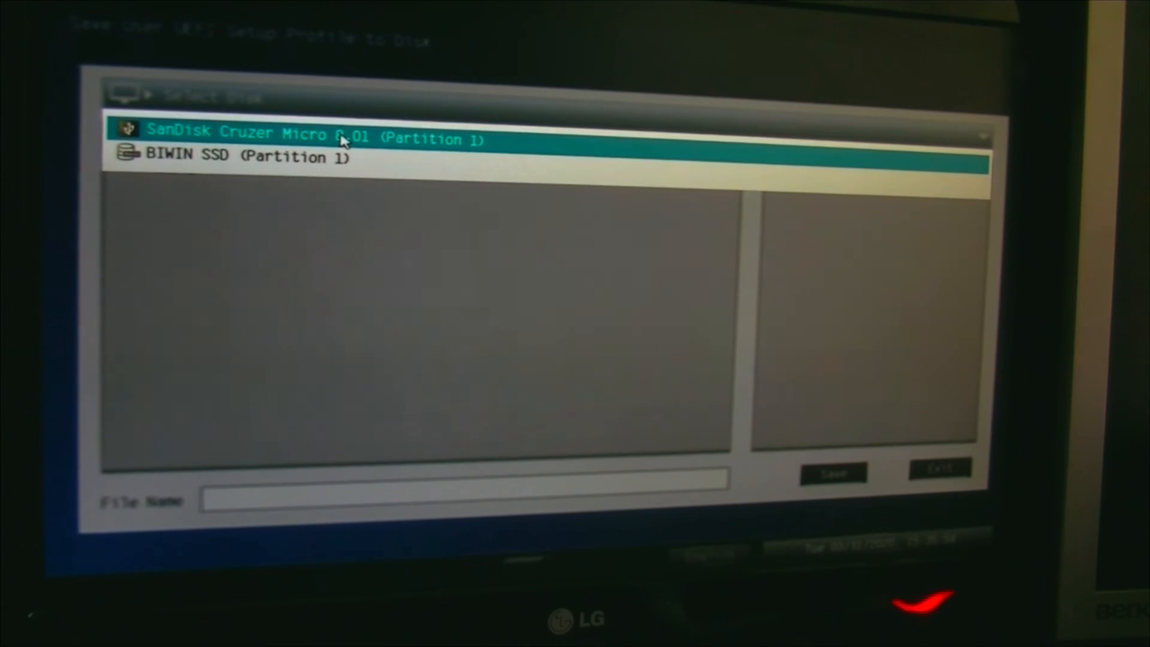
{"action": "left_click", "coordinate": [280, 136]}
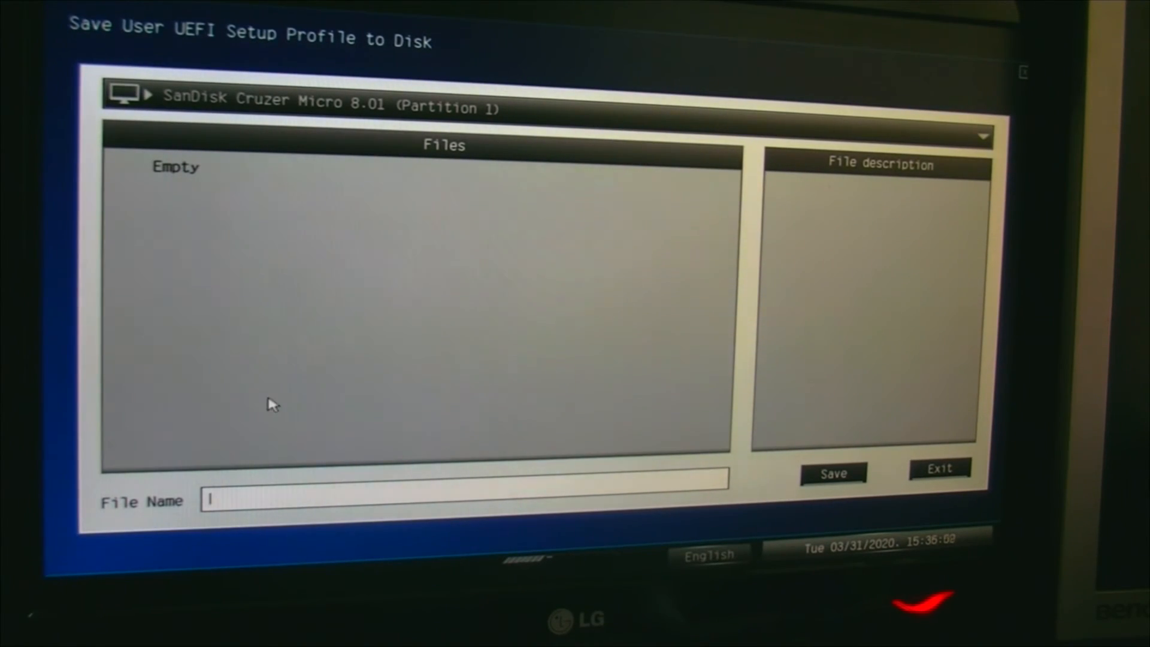
{"action": "type", "text": "30"}
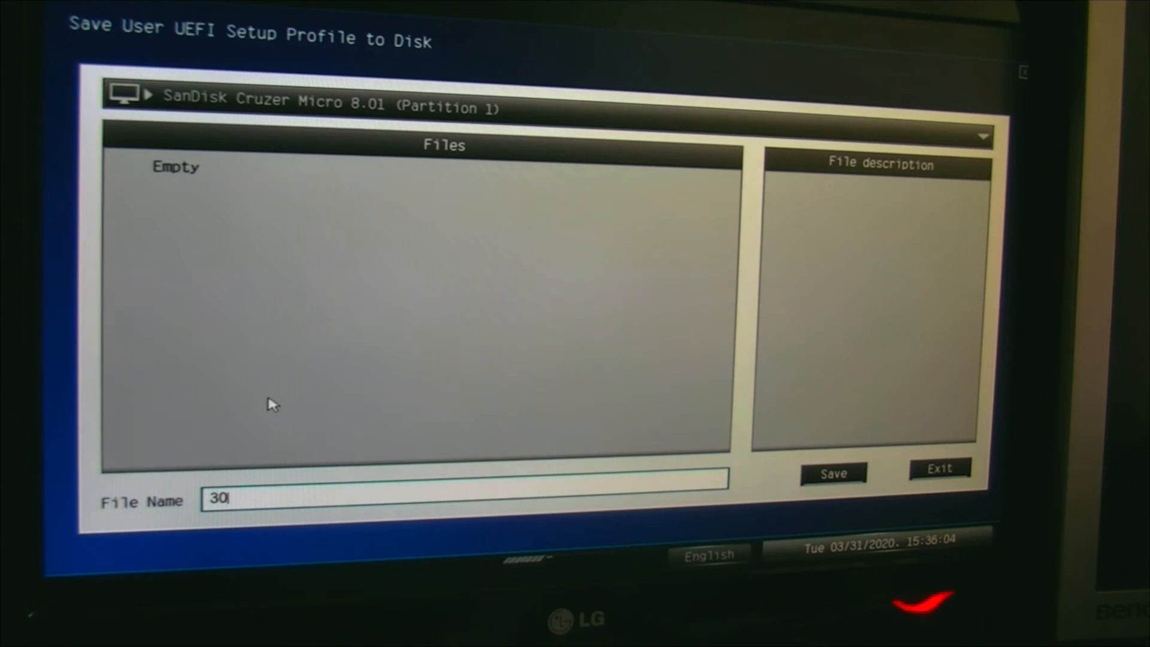
{"action": "type", "text": "Mar"}
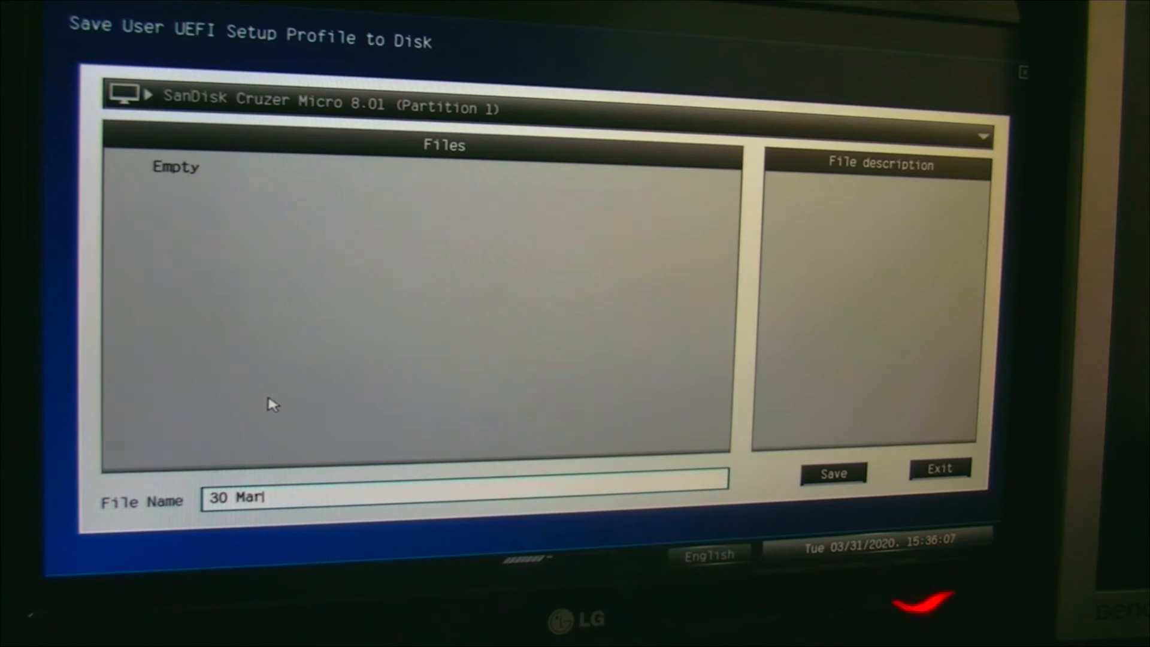
{"action": "type", "text": "ch 20"}
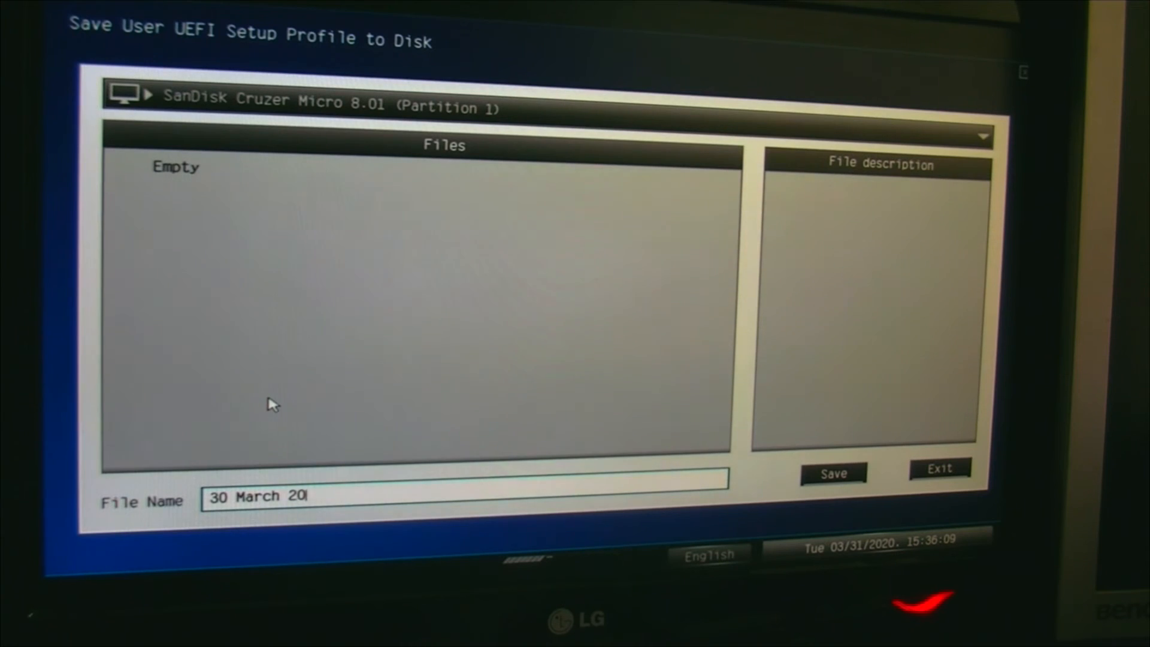
{"action": "type", "text": "1"}
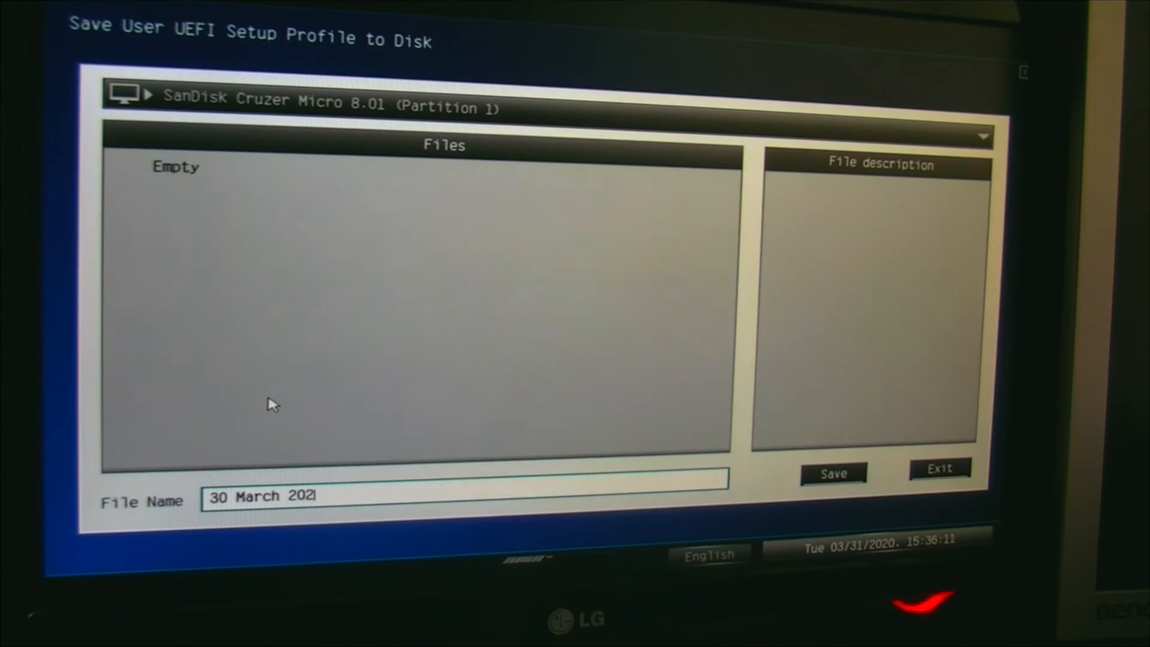
{"action": "type", "text": "0"}
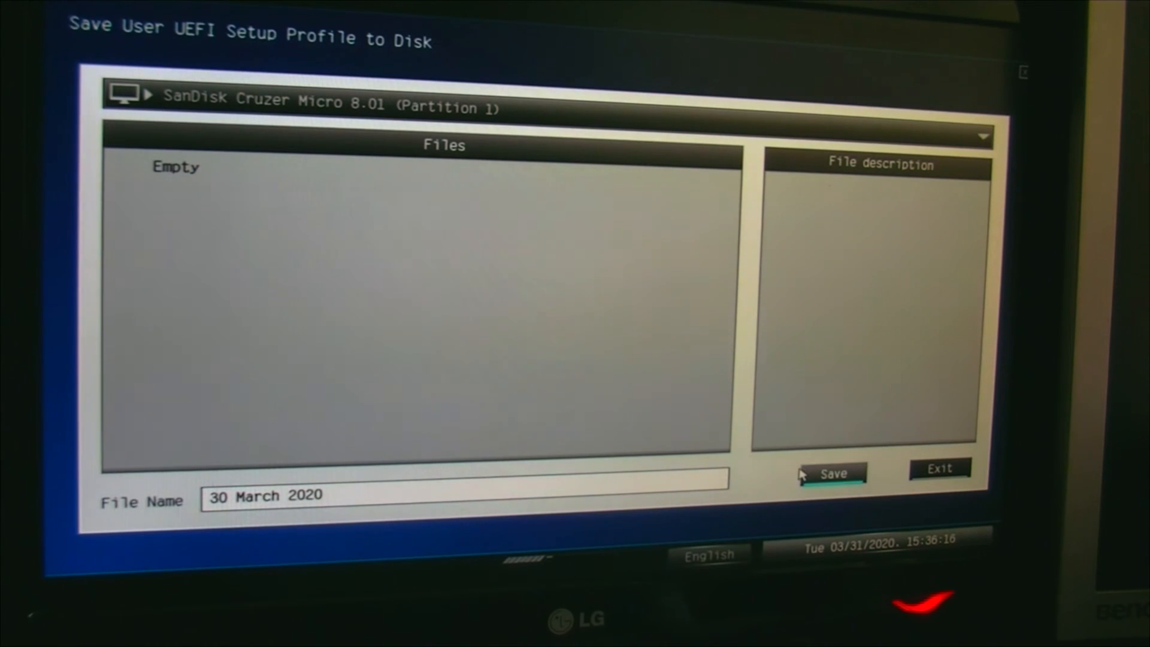
Save the file with profile name 'Working UEFI' and dismiss the saved confirmation
{"action": "left_click", "coordinate": [833, 473]}
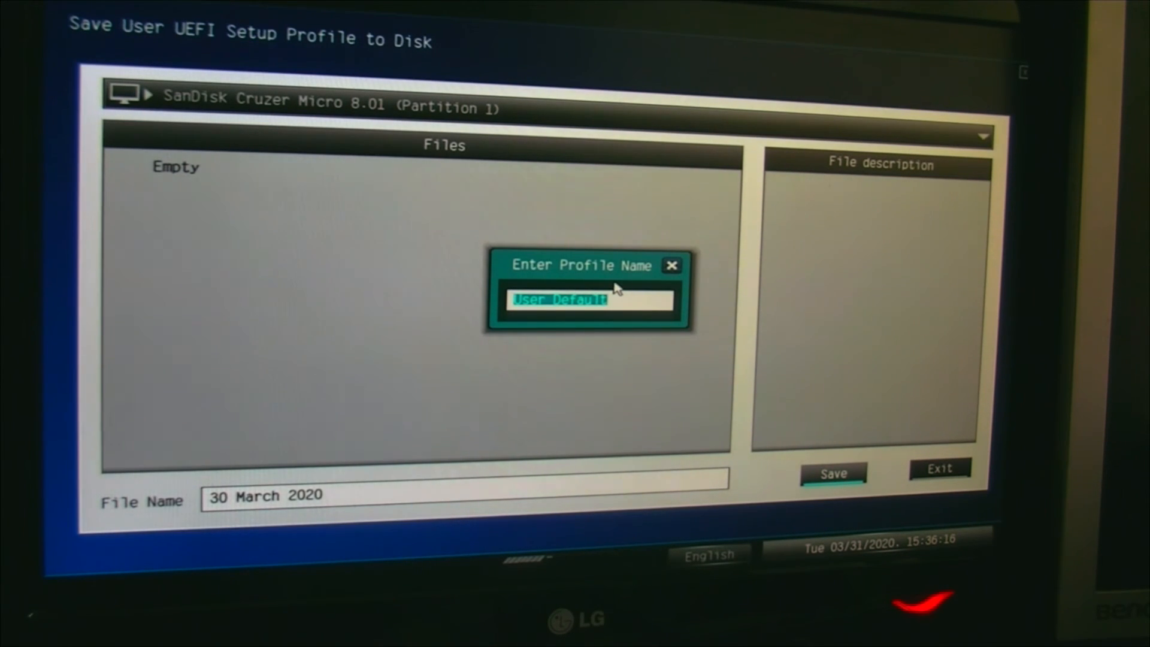
{"action": "type", "text": "Wor"}
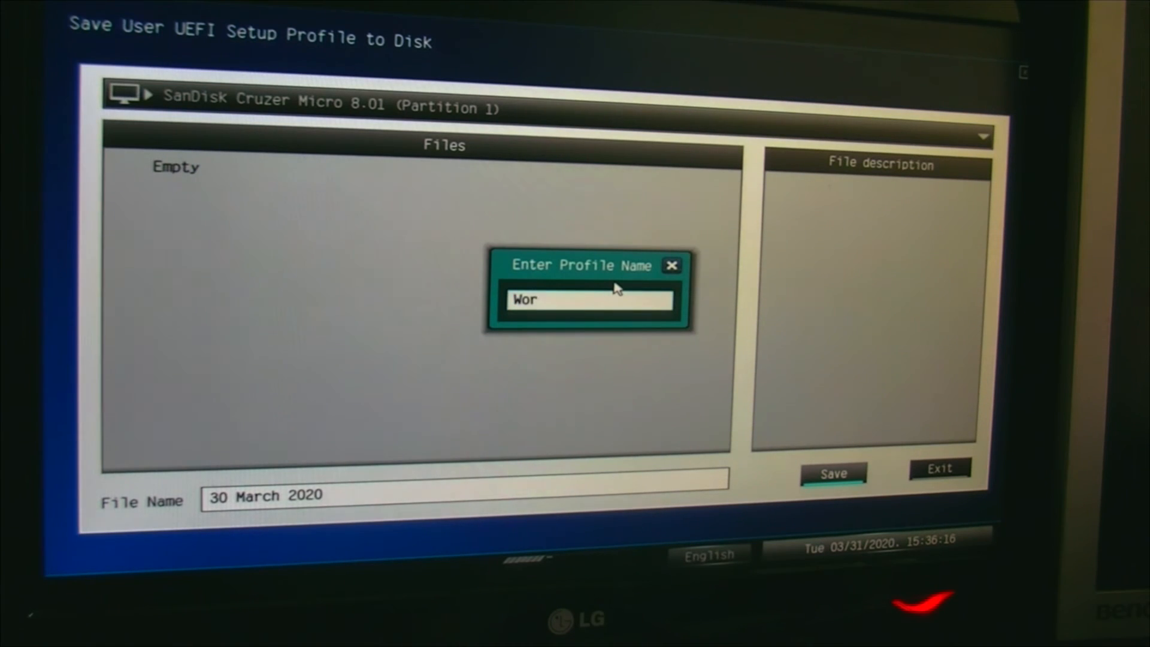
{"action": "type", "text": "king"}
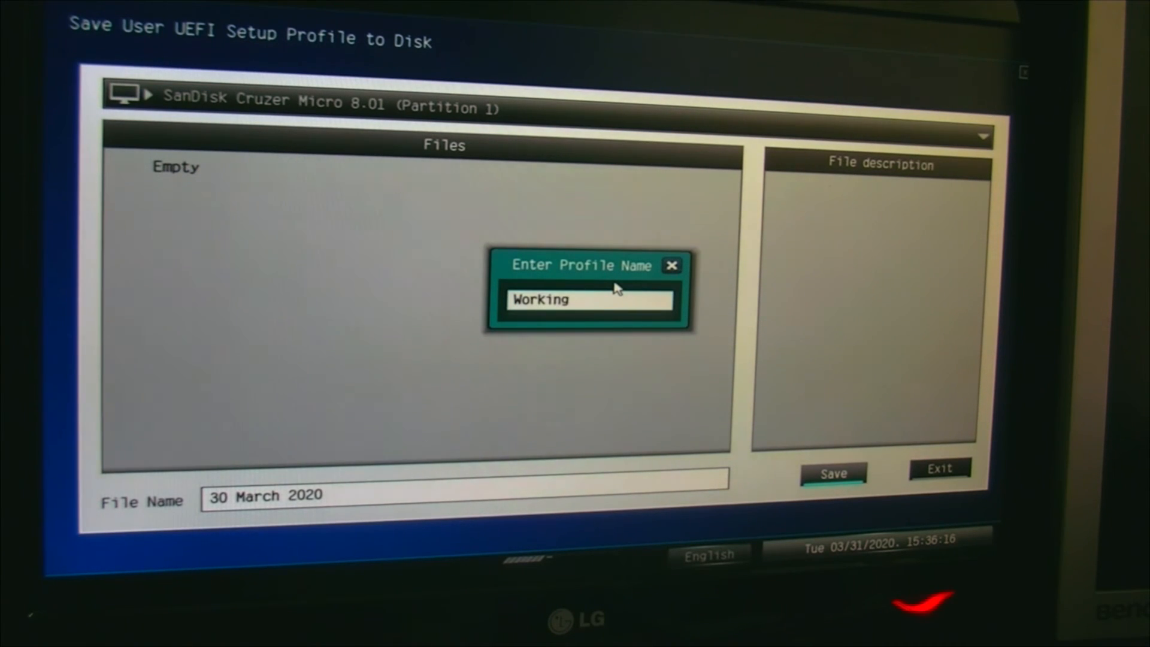
{"action": "type", "text": "UEF"}
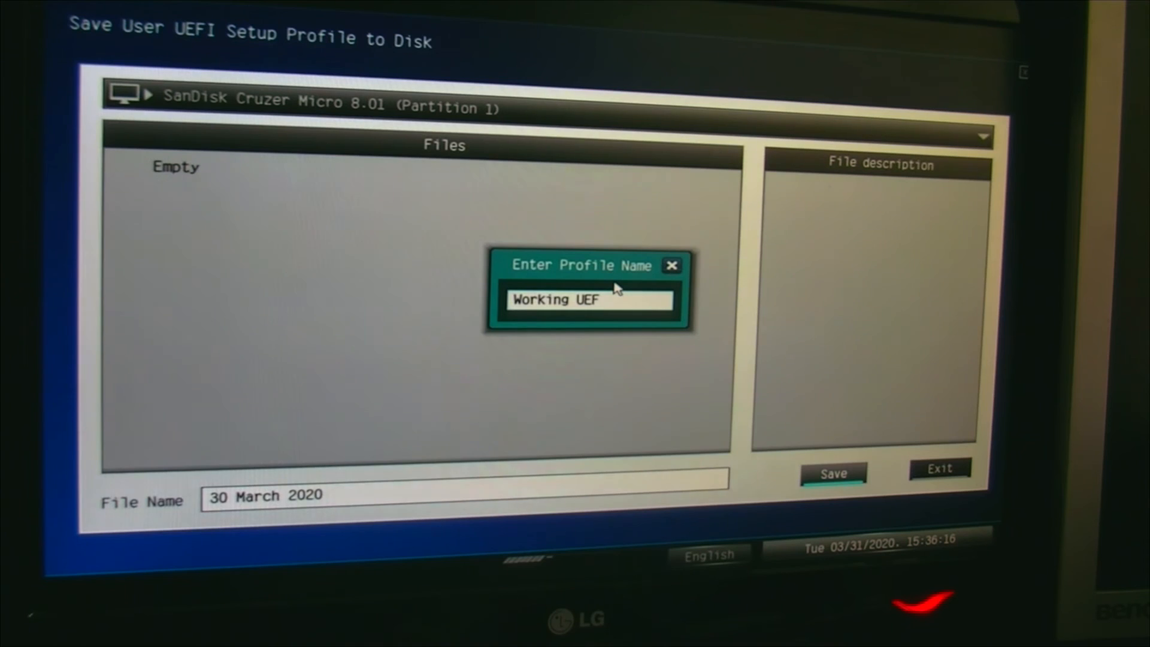
{"action": "type", "text": "I"}
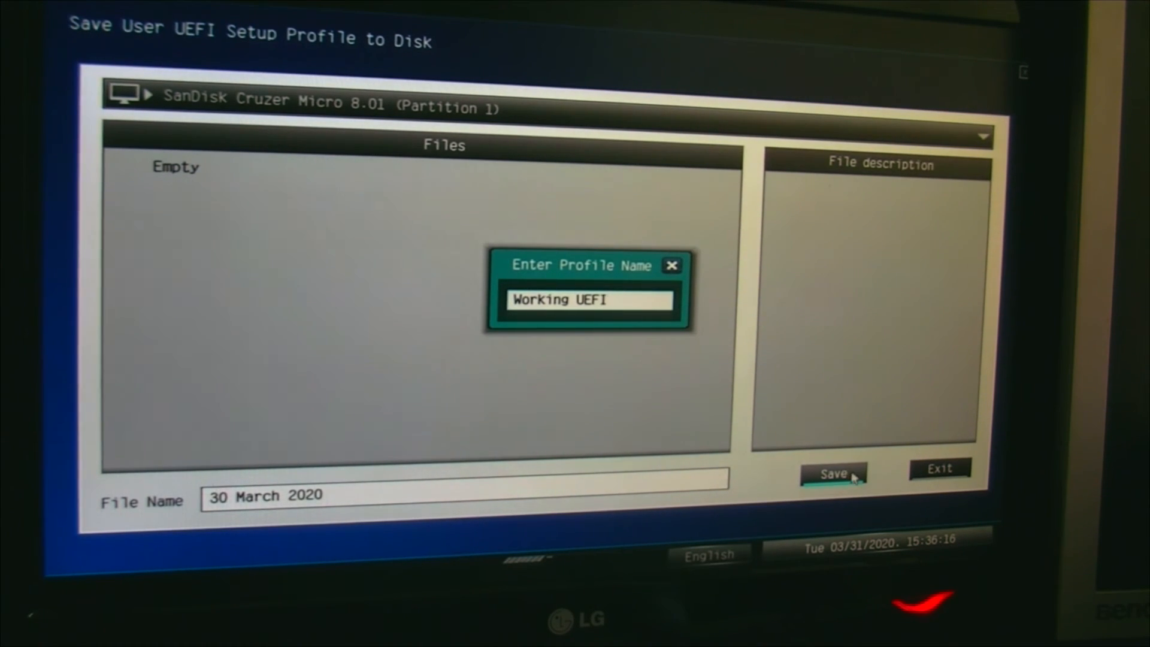
{"action": "left_click", "coordinate": [833, 474]}
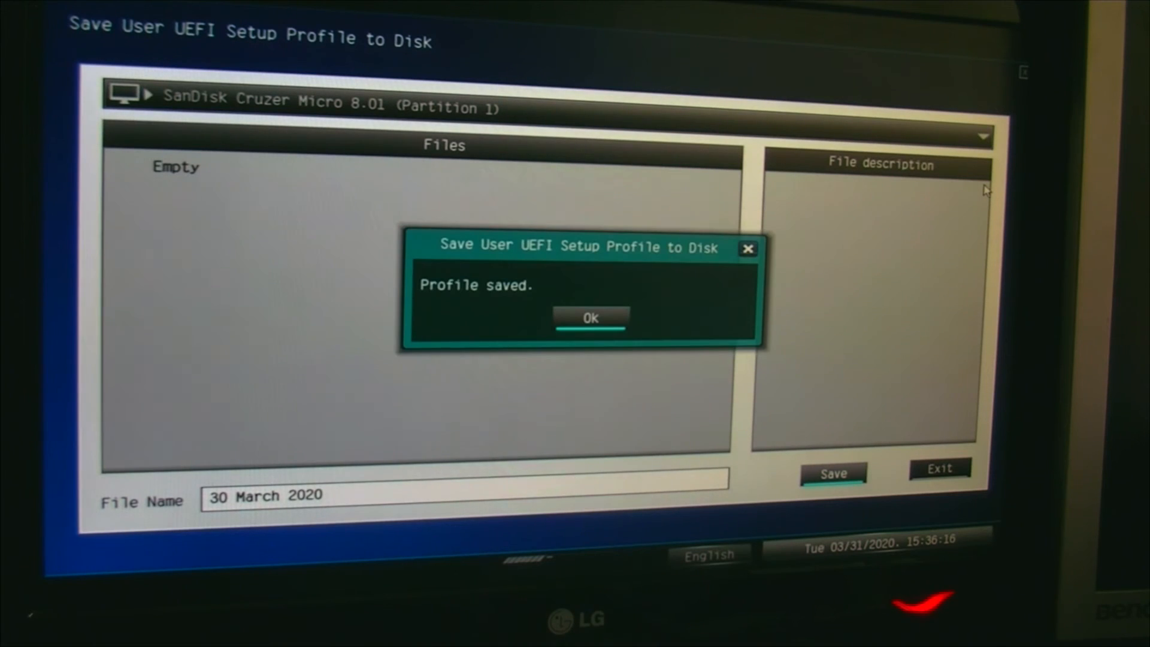
{"action": "mouse_move", "coordinate": [590, 259]}
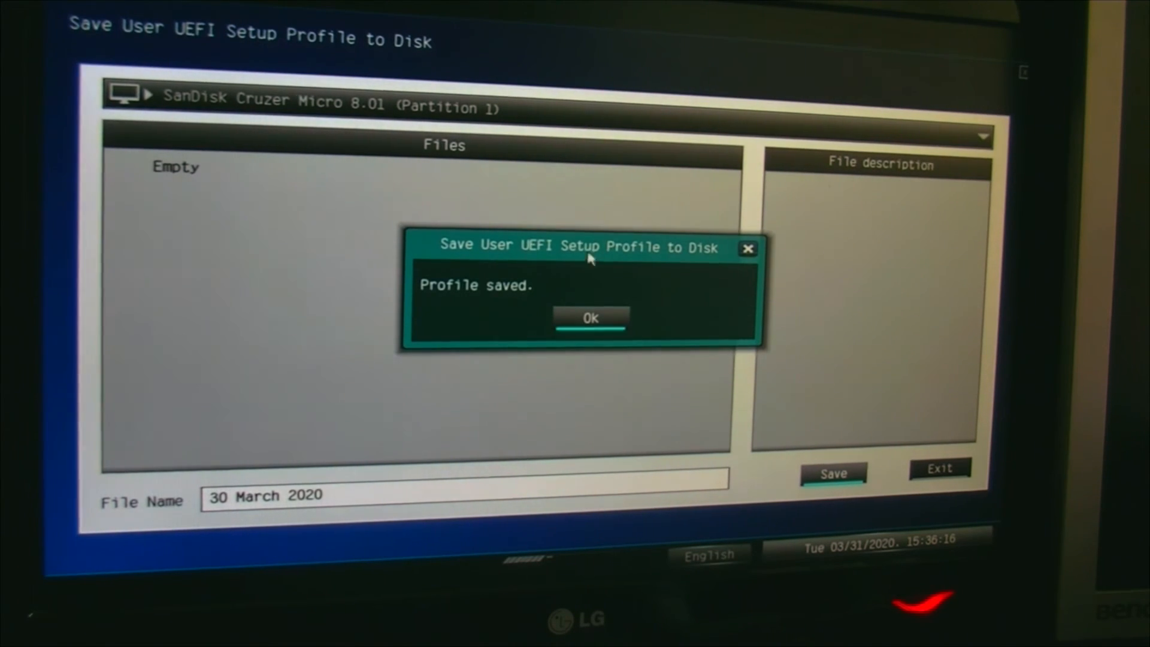
{"action": "left_click", "coordinate": [591, 318]}
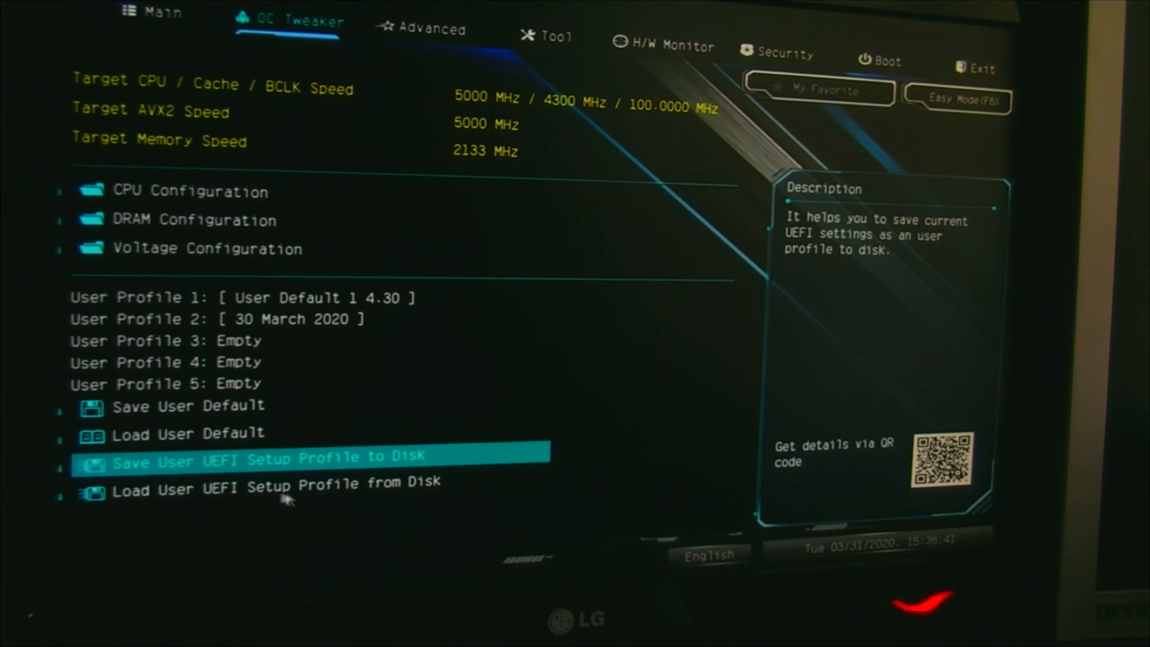
Browse the SanDisk drive's profiles to confirm 30 March 2020.BIN holds Working UEFI, then exit
{"action": "left_click", "coordinate": [277, 491]}
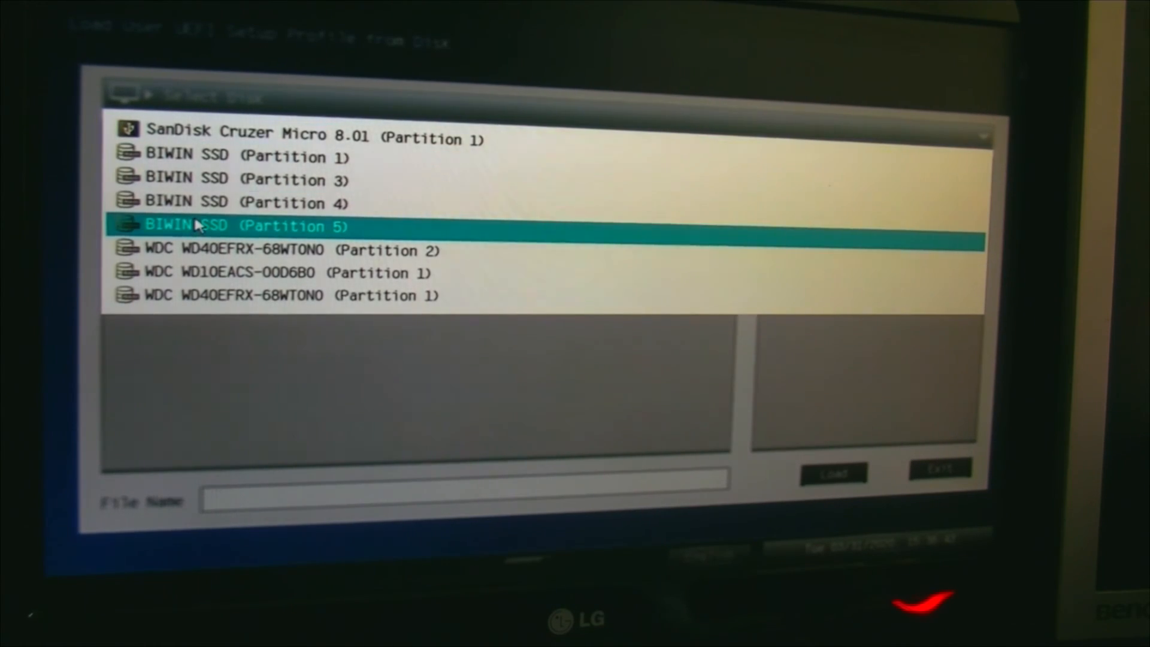
{"action": "double_click", "coordinate": [308, 137]}
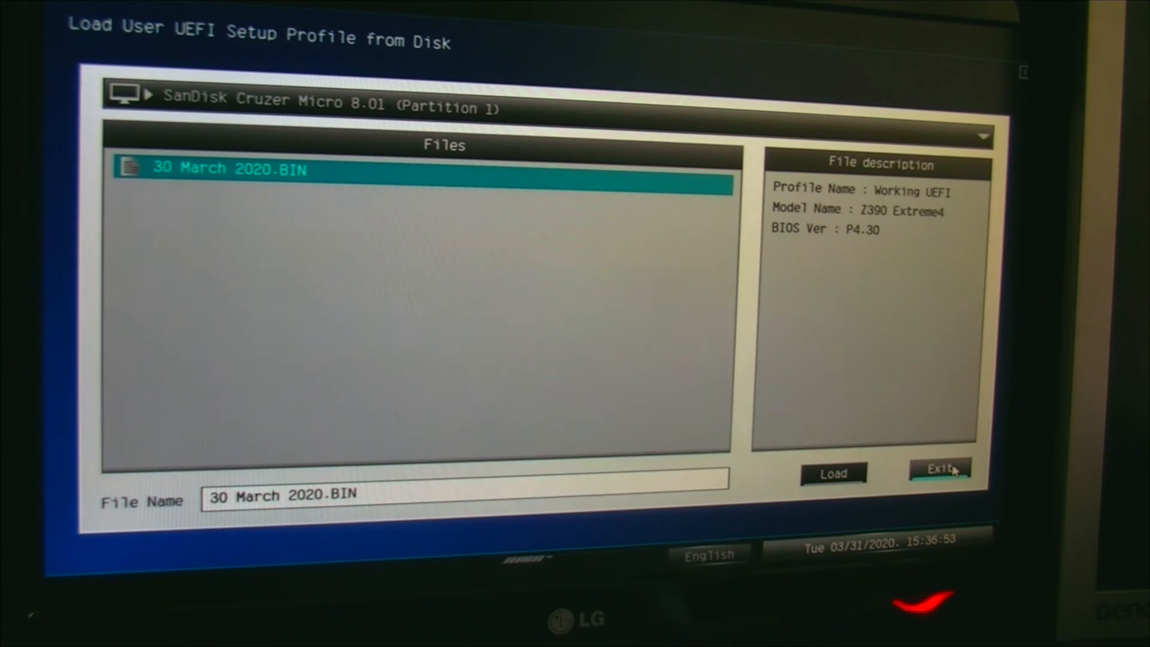
{"action": "left_click", "coordinate": [940, 468]}
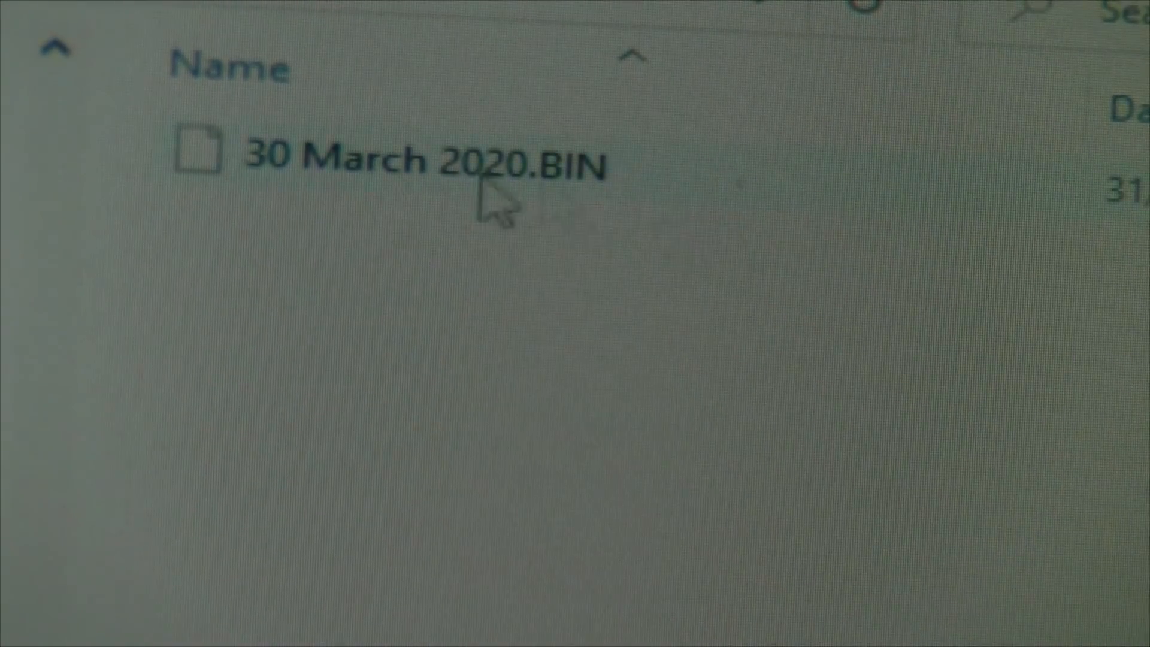
Select the 30 March 2020.BIN file on the USB drive in File Explorer
{"action": "left_click", "coordinate": [425, 159]}
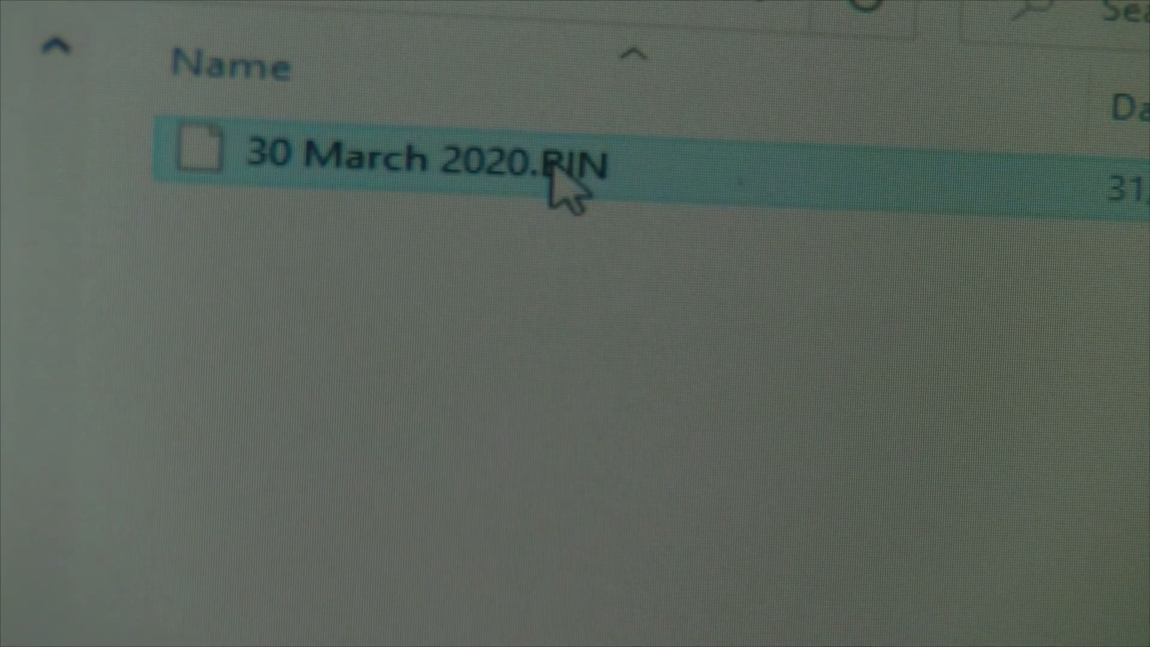